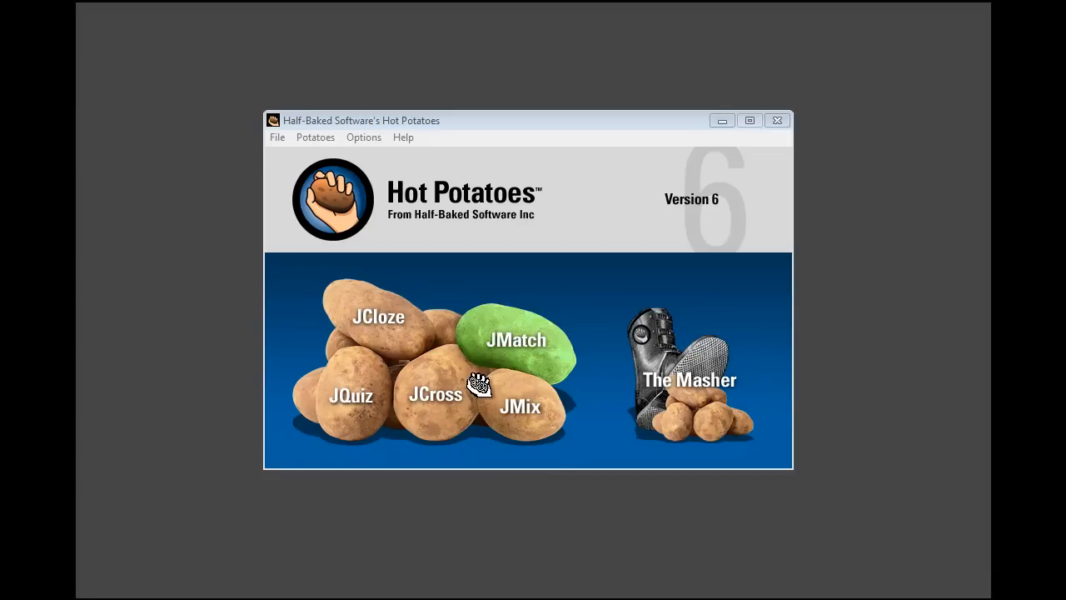
pyautogui.moveTo(652, 456)
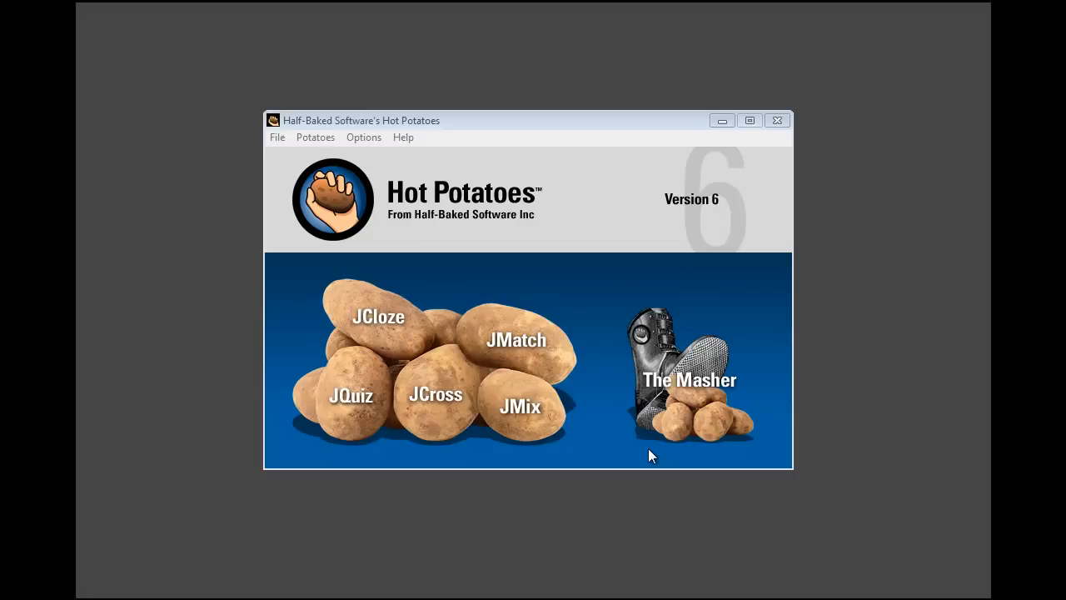
pyautogui.moveTo(625, 437)
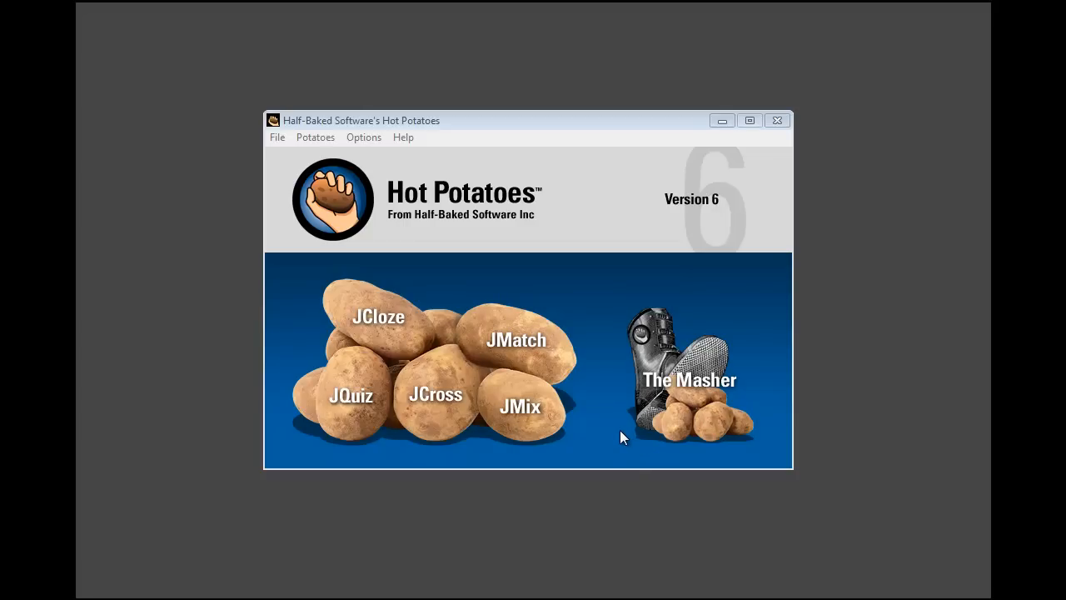
pyautogui.moveTo(516, 337)
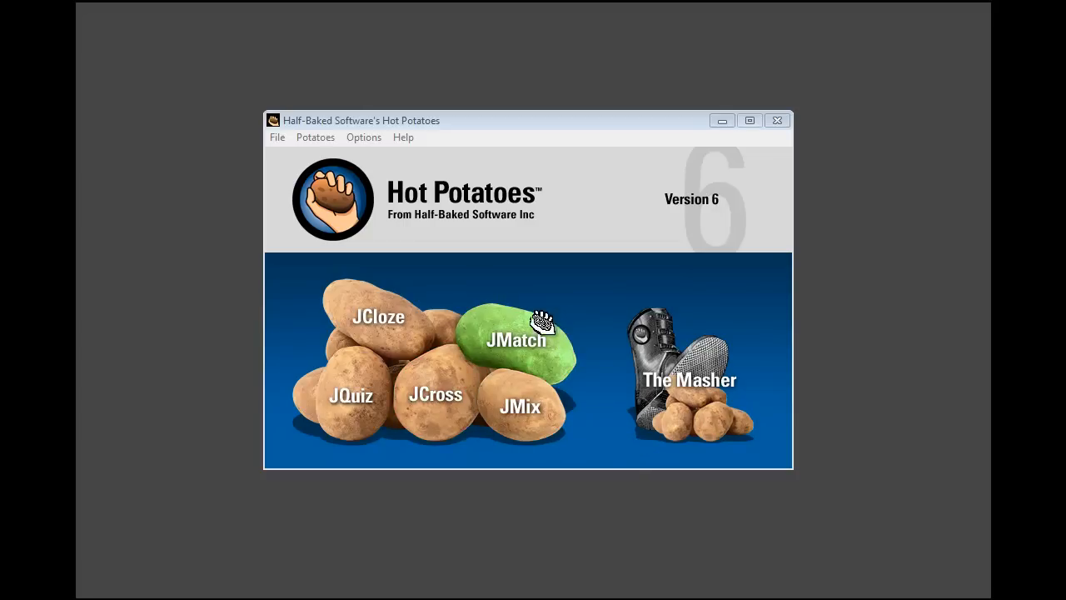
pyautogui.moveTo(651, 456)
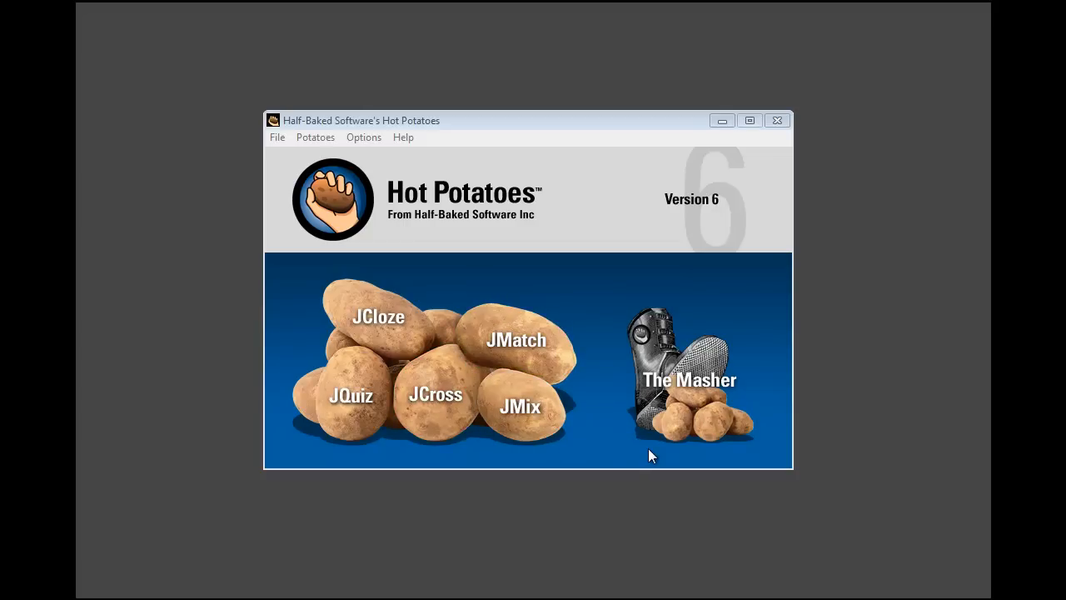
# Start the JMix jumbled-sentence editor from the Hot Potatoes launcher
pyautogui.click(520, 406)
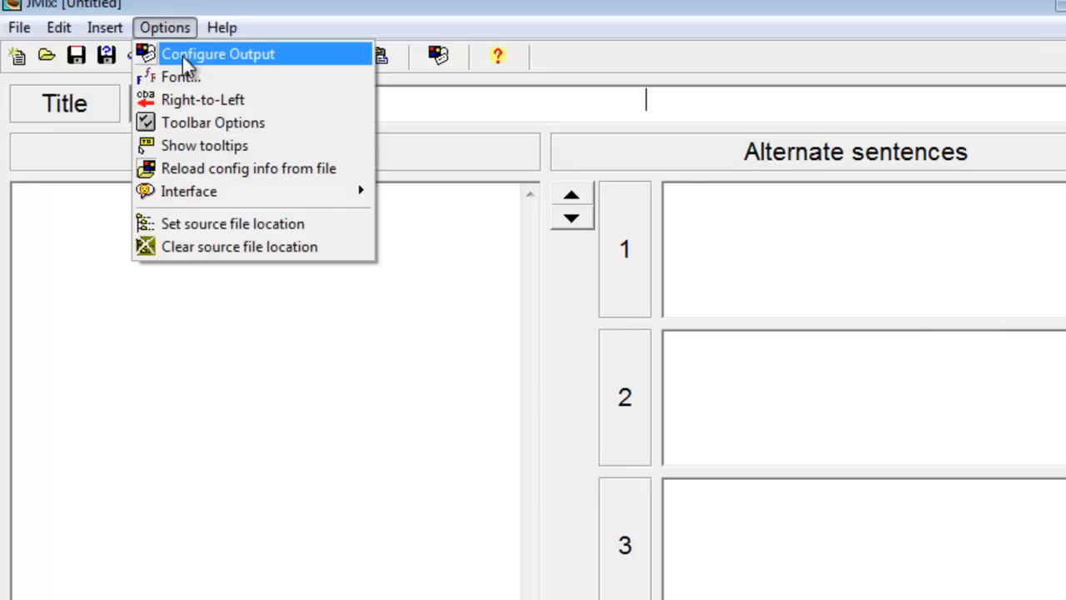
# Check the next-exercise link in Configure Output and accept the save-first warning
pyautogui.click(218, 54)
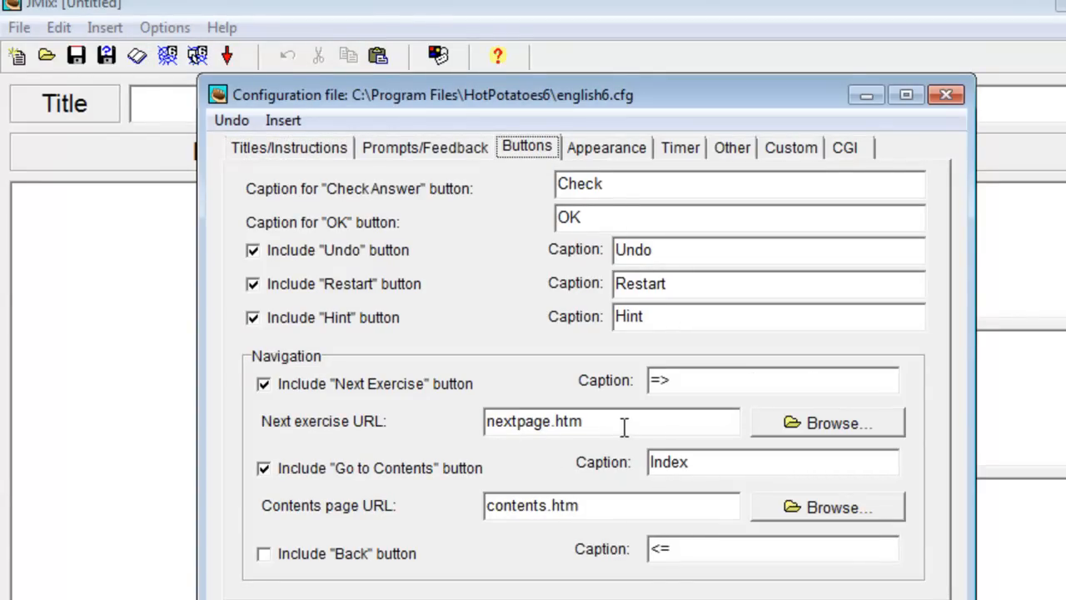
pyautogui.click(826, 423)
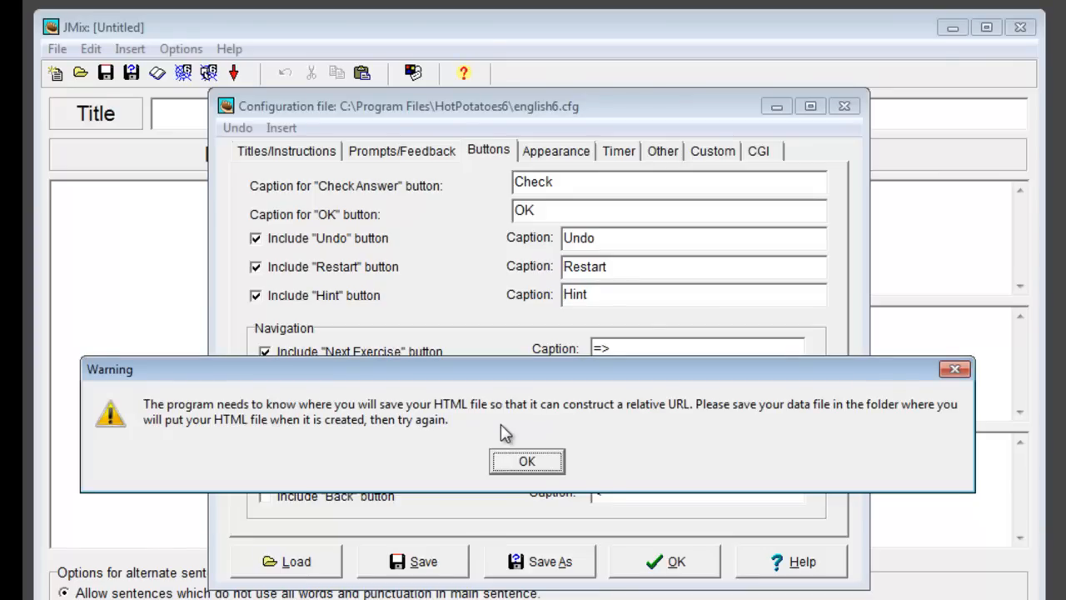
pyautogui.click(527, 460)
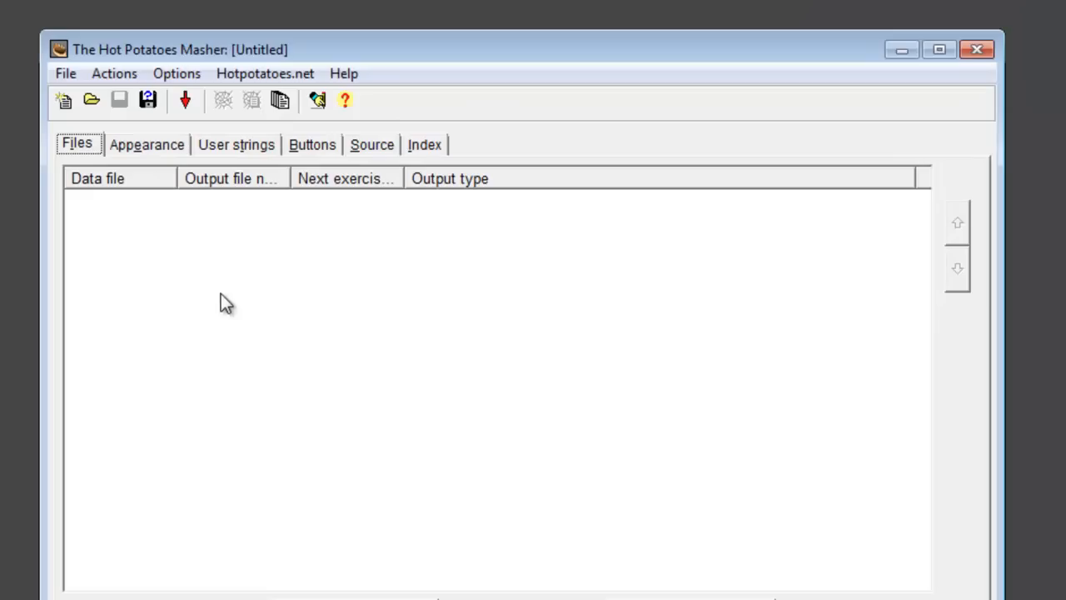
# Save the new Masher project under the name practice_unit1
pyautogui.click(65, 73)
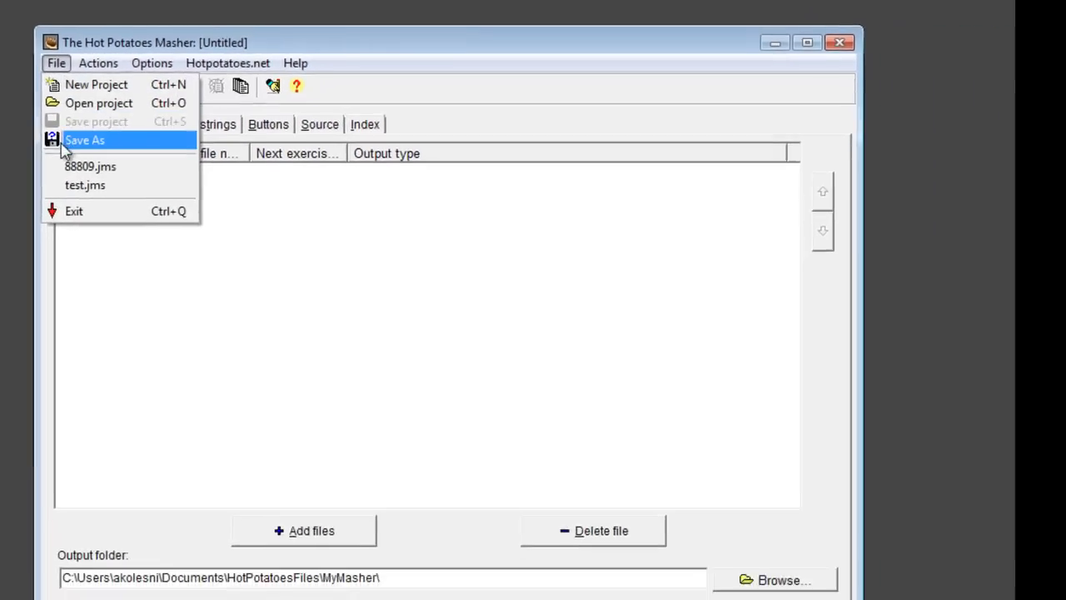
pyautogui.click(83, 140)
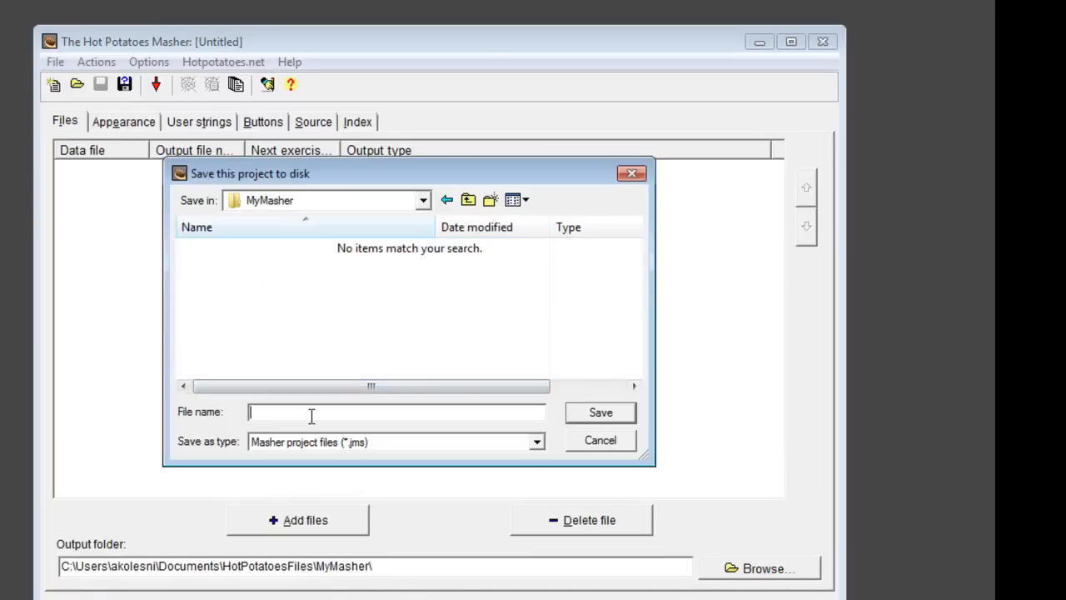
pyautogui.write('practice_unit1')
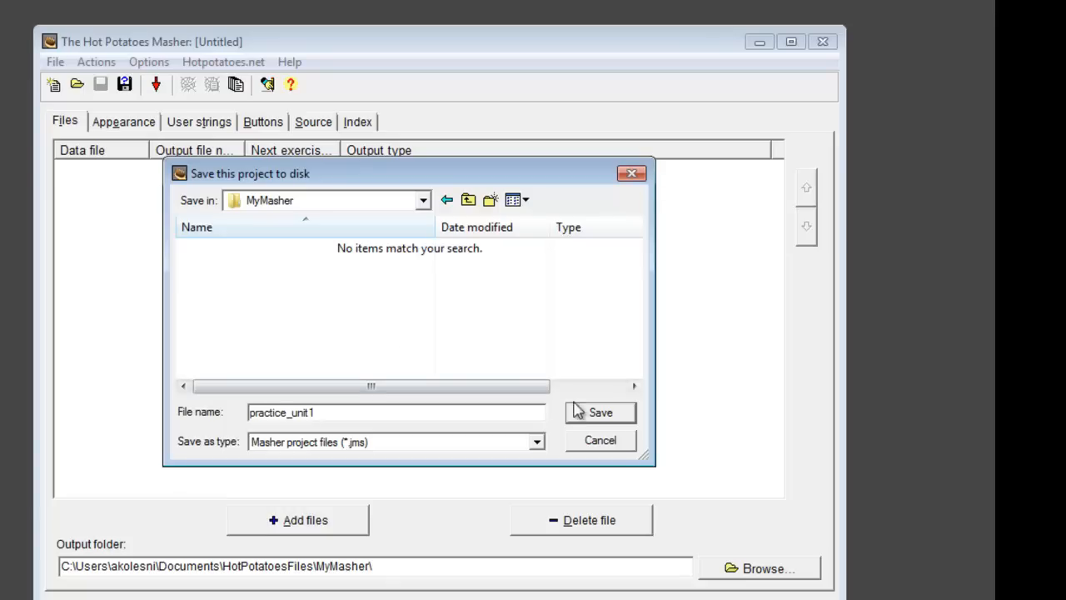
pyautogui.click(599, 413)
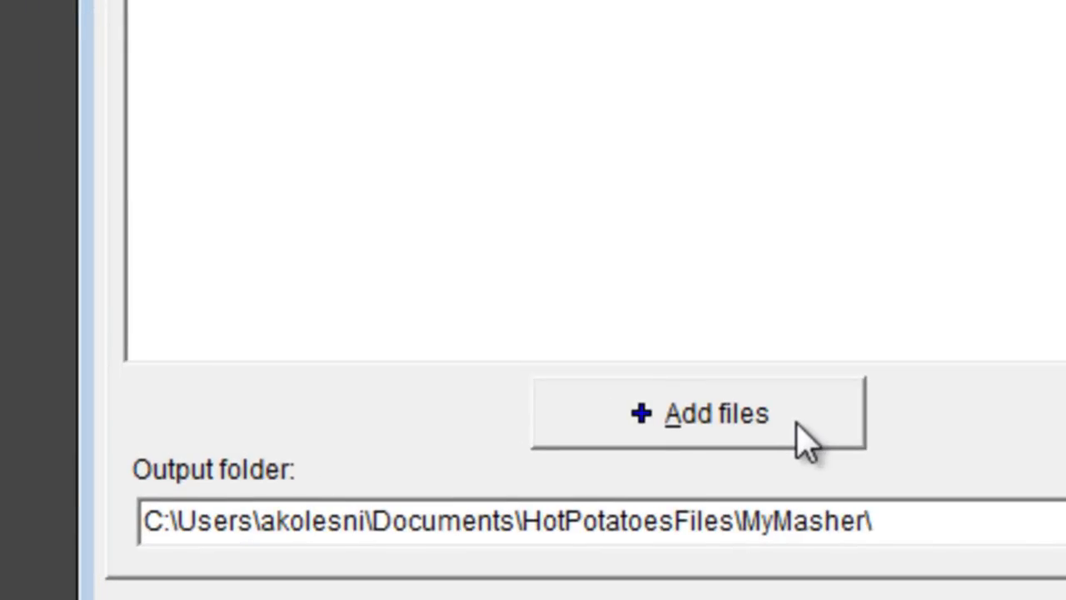
# Add the two My Family .jcl cloze exercises from the AboutMeExercise folder
pyautogui.click(696, 413)
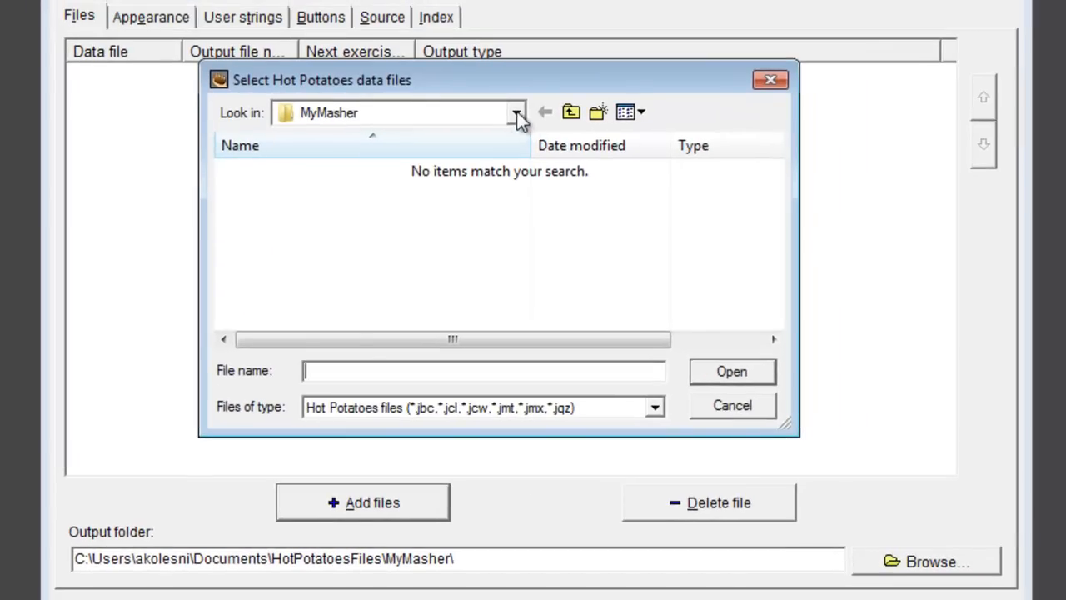
pyautogui.click(516, 113)
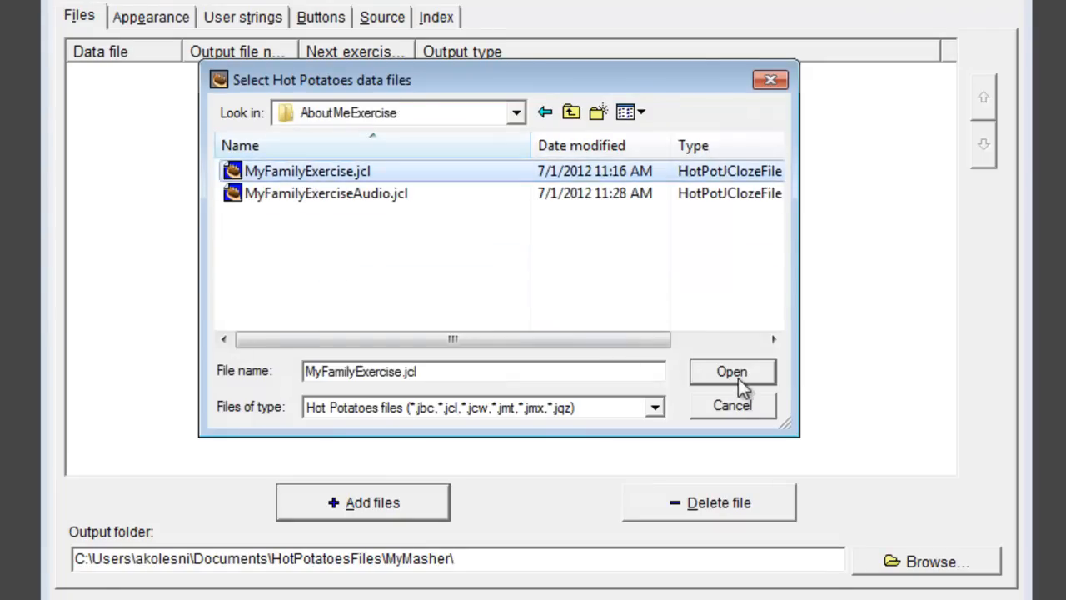
pyautogui.click(731, 370)
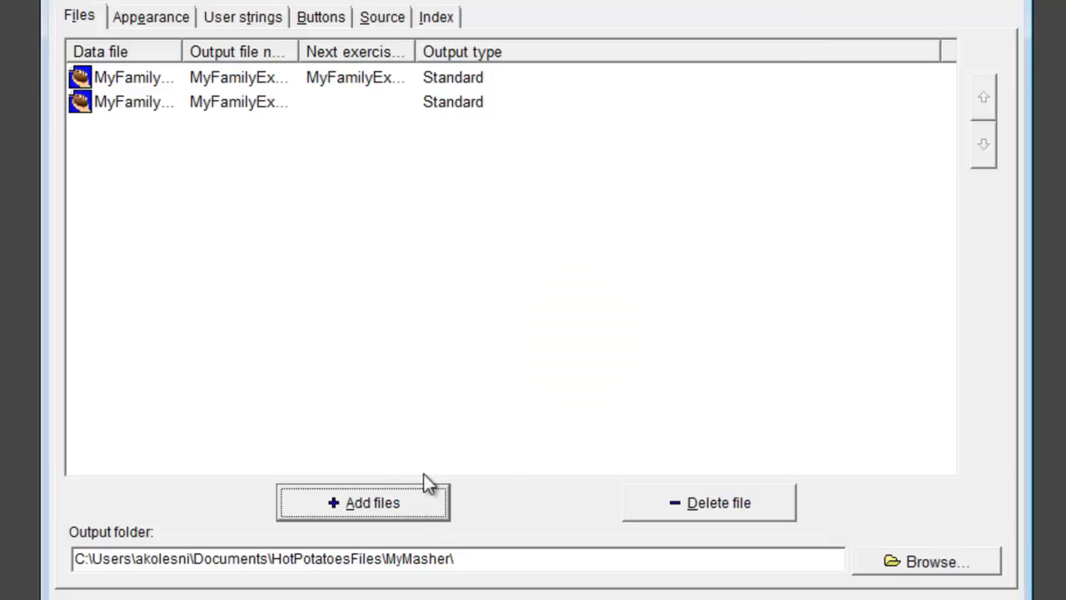
# Add mixword1.jmx from the MyJMixExercises folder and continue adding files
pyautogui.click(363, 503)
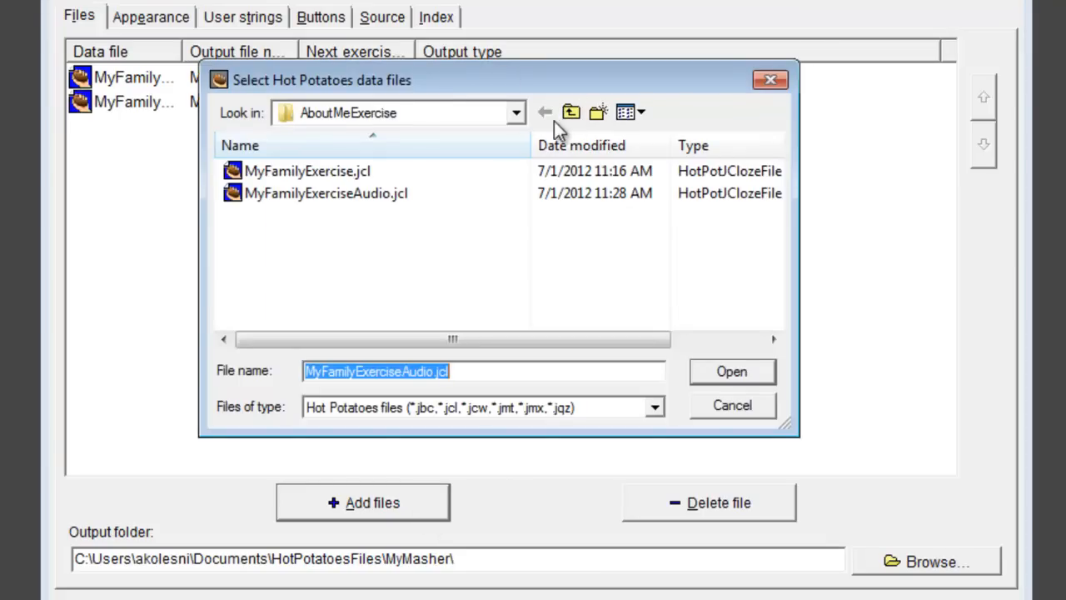
pyautogui.click(571, 113)
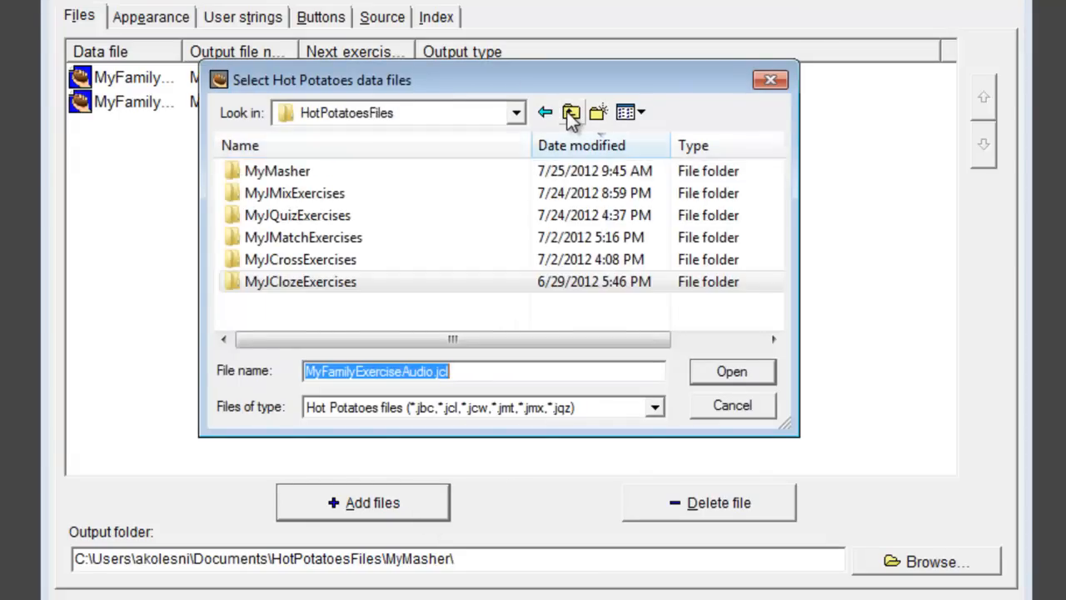
pyautogui.doubleClick(294, 193)
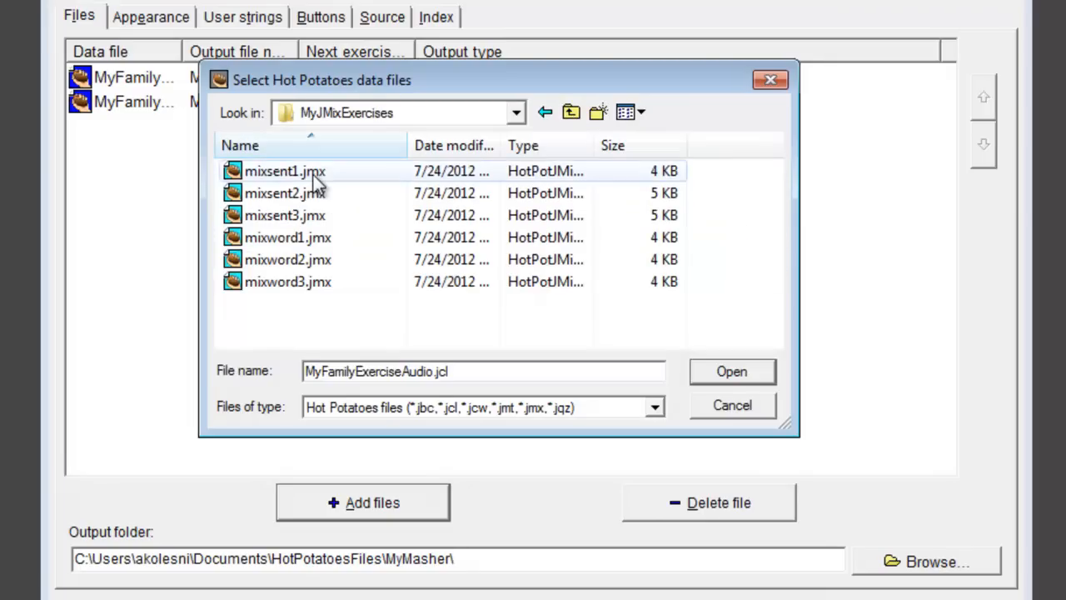
pyautogui.click(287, 237)
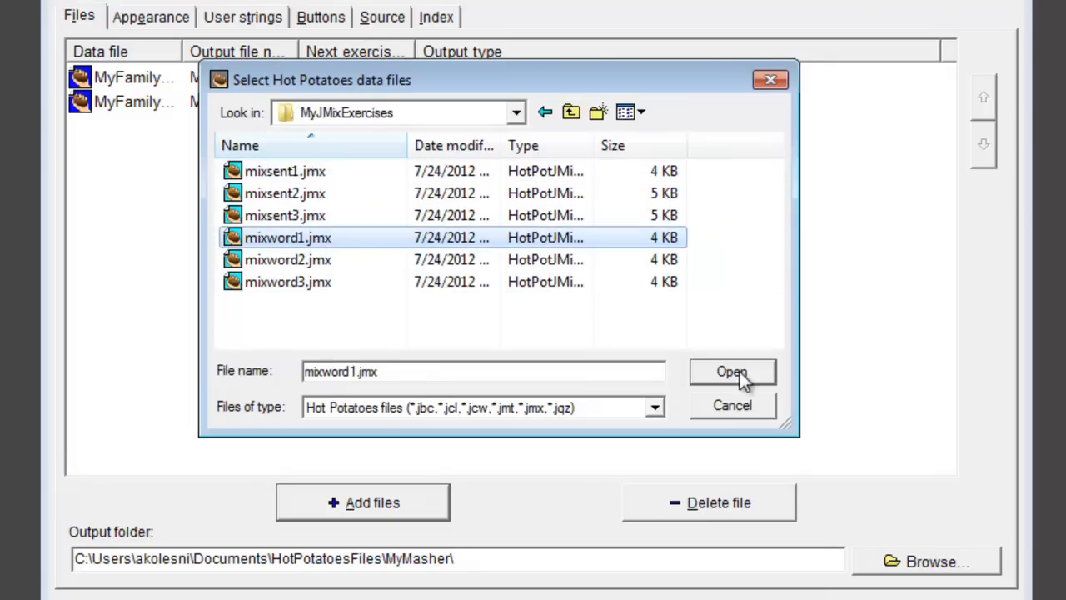
pyautogui.click(731, 372)
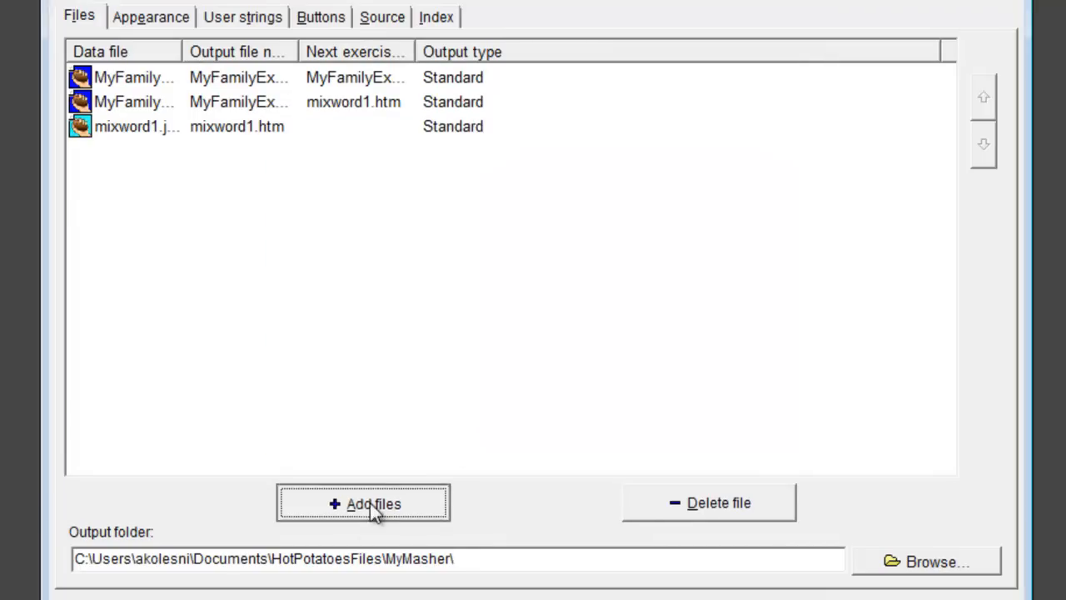
pyautogui.click(363, 503)
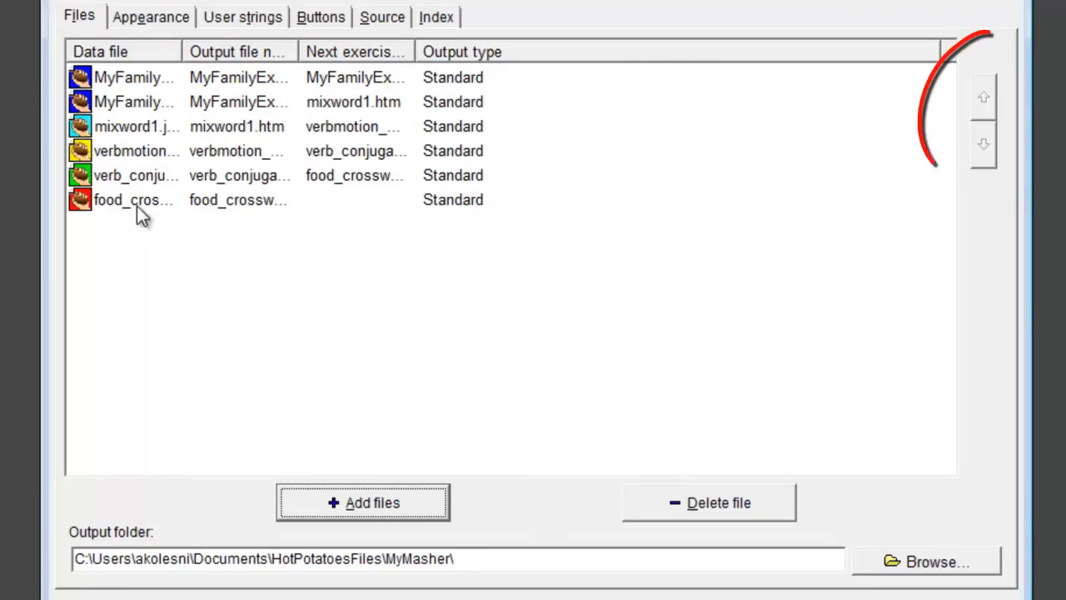
# Move food_crossword up so it sits fourth, right after mixword1
pyautogui.click(133, 200)
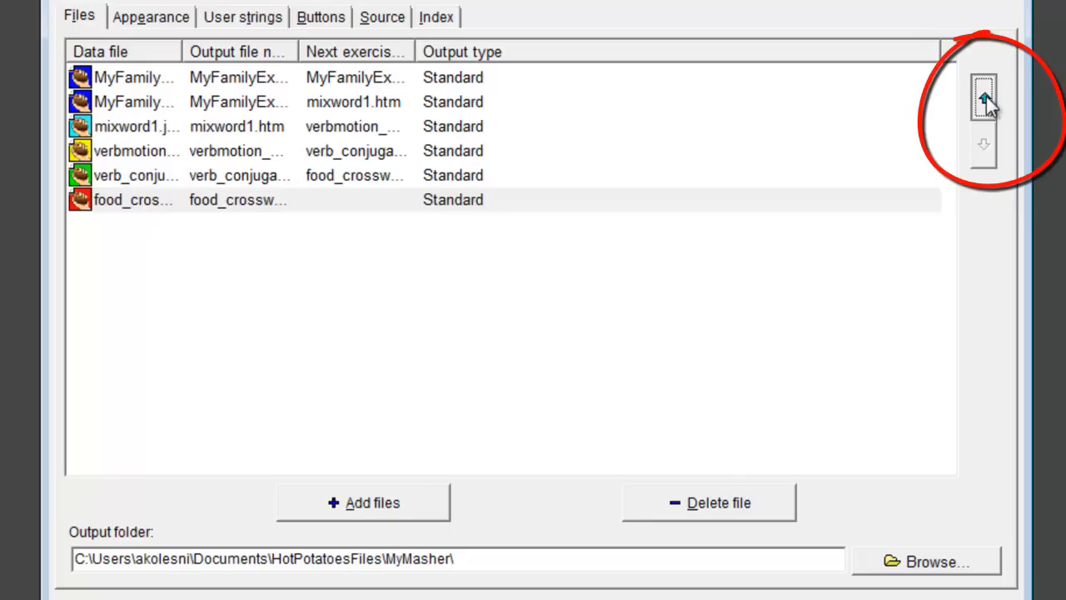
pyautogui.click(983, 95)
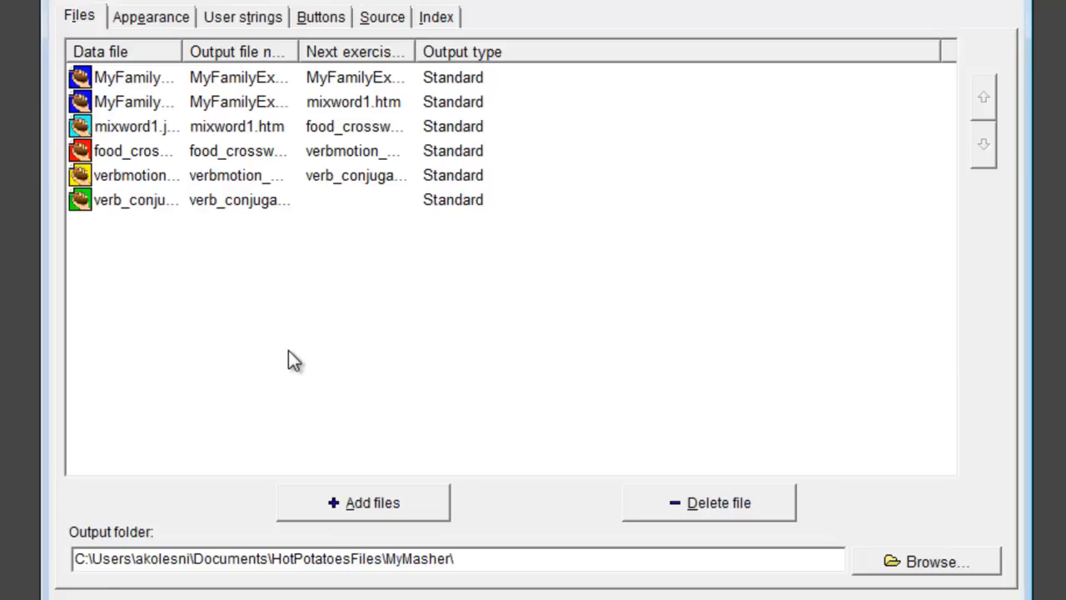
pyautogui.moveTo(297, 368)
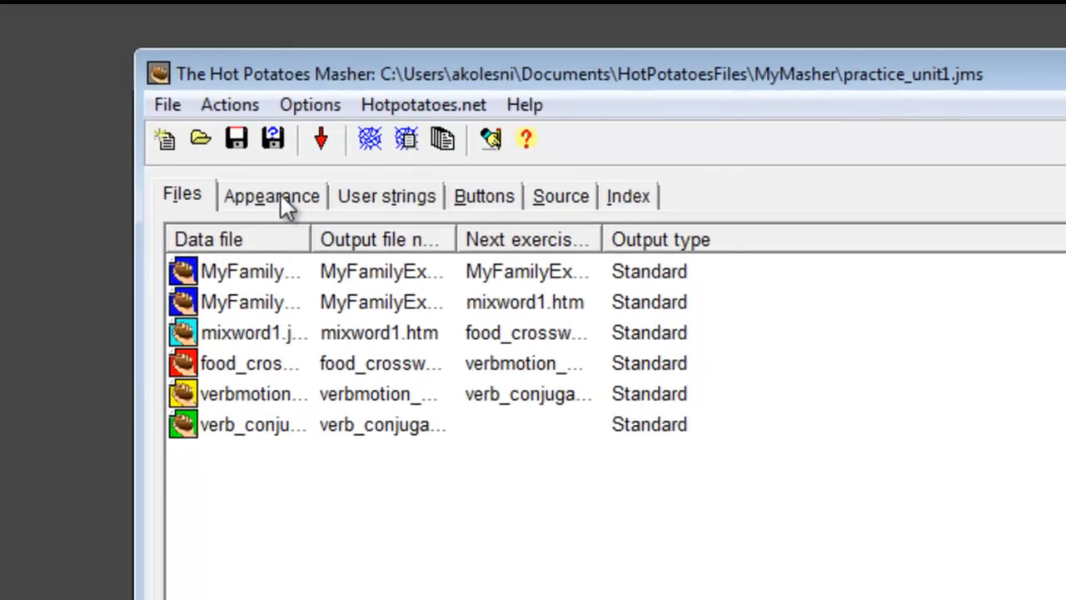
# Review the appearance, strings and button settings, then title the index page 'Practice Unit'
pyautogui.click(269, 197)
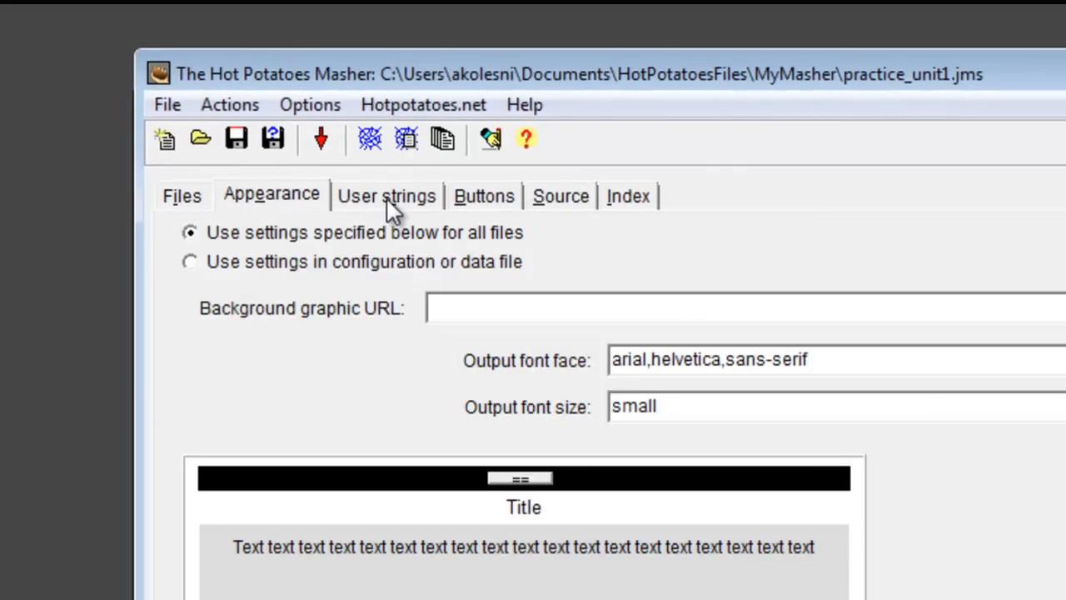
pyautogui.click(386, 195)
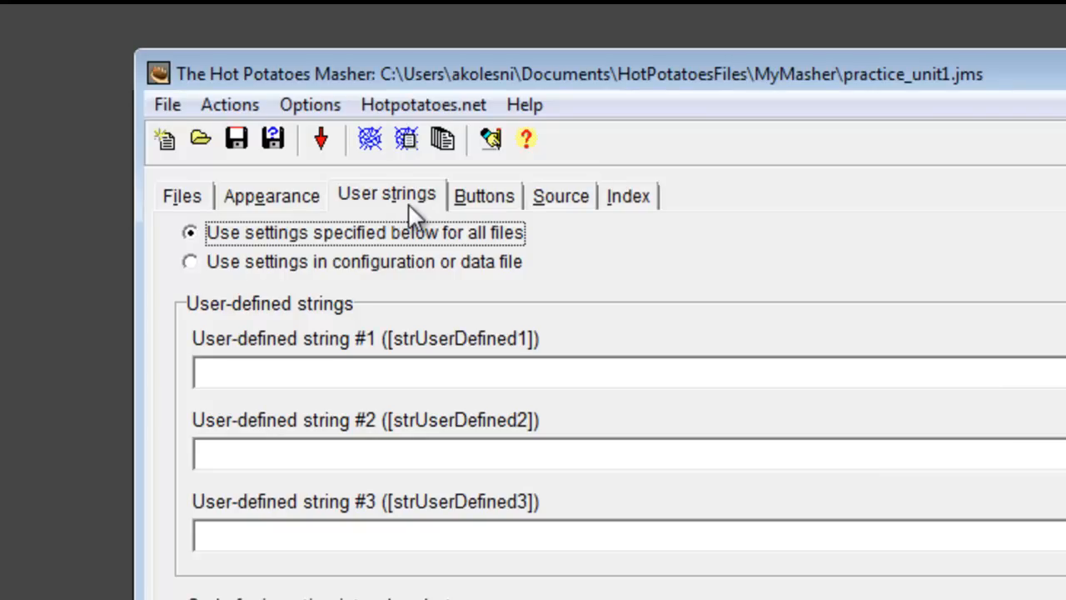
pyautogui.click(483, 195)
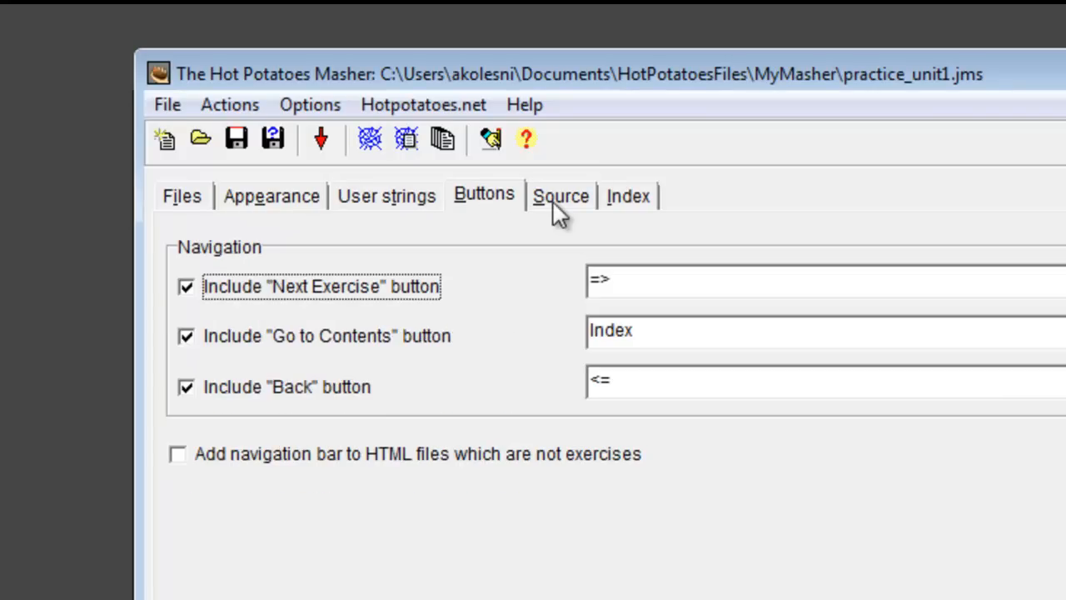
pyautogui.click(630, 195)
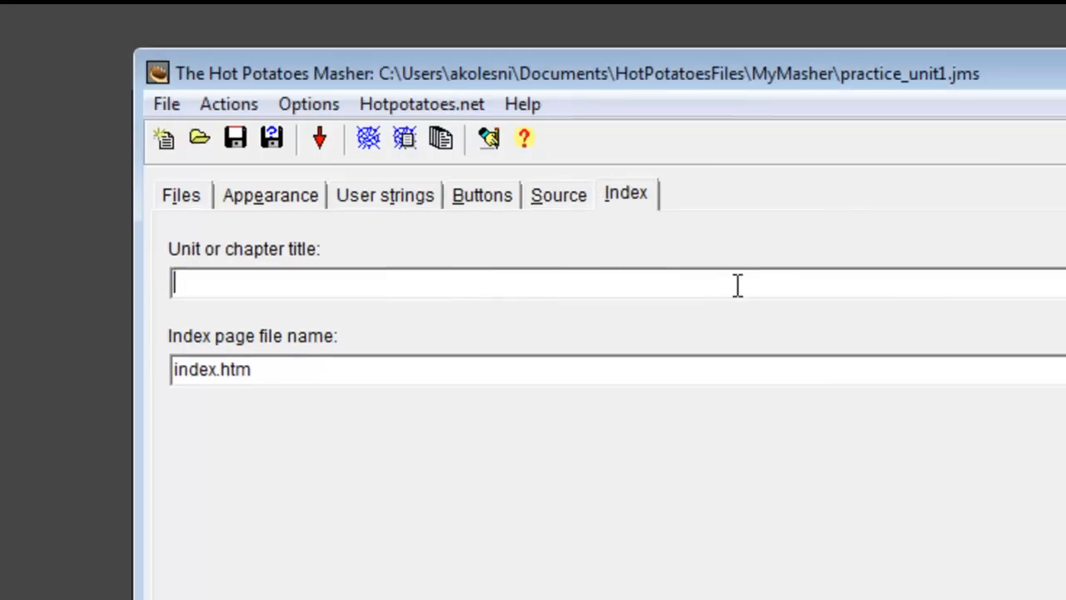
pyautogui.write('Practice Unit')
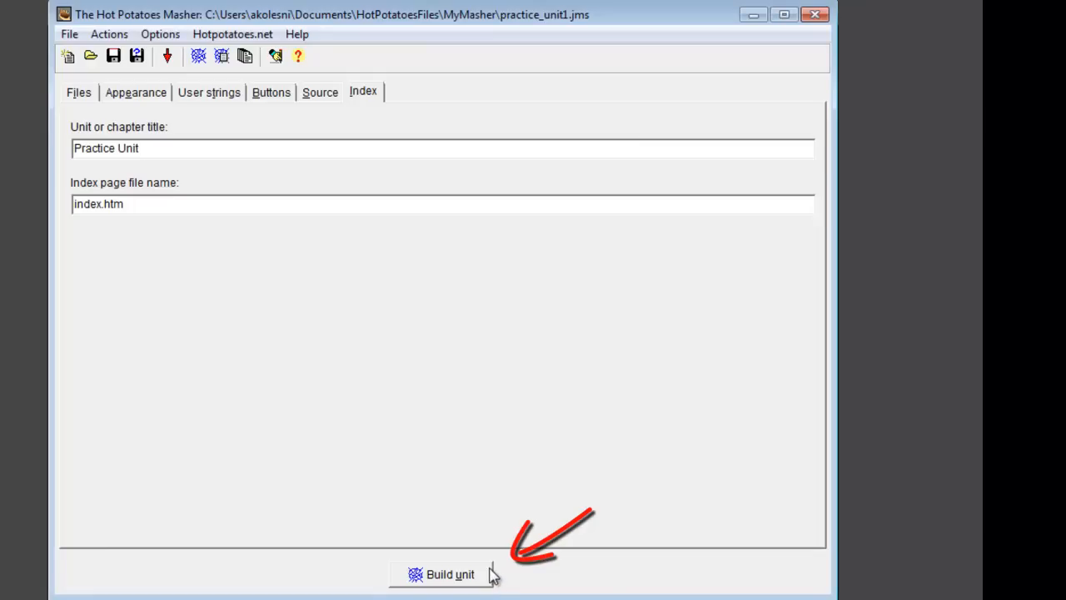
# Build the unit into HTML and agree to view it immediately
pyautogui.click(450, 573)
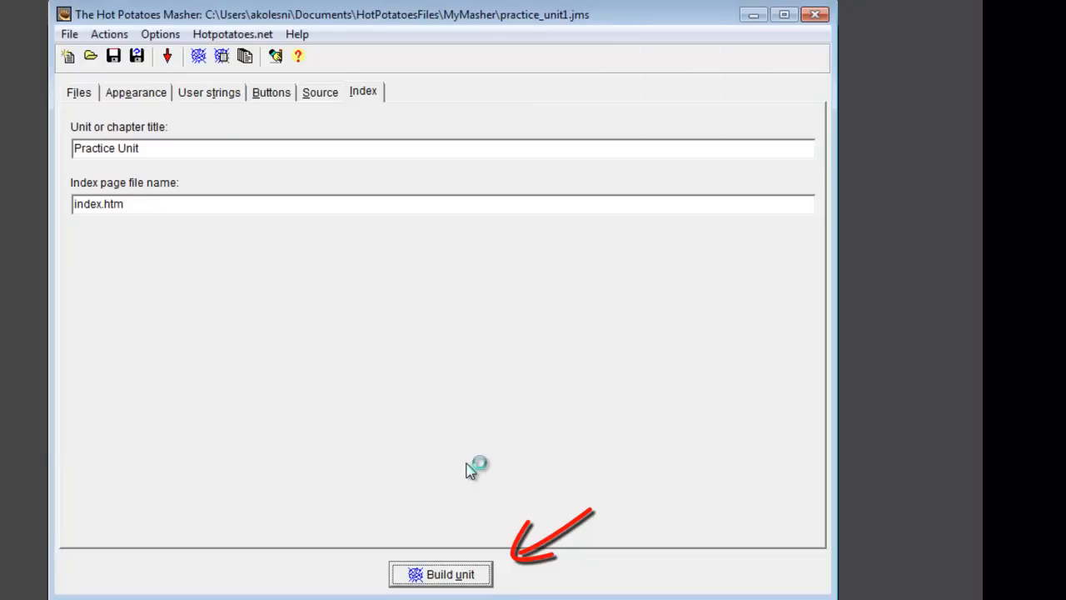
pyautogui.click(440, 573)
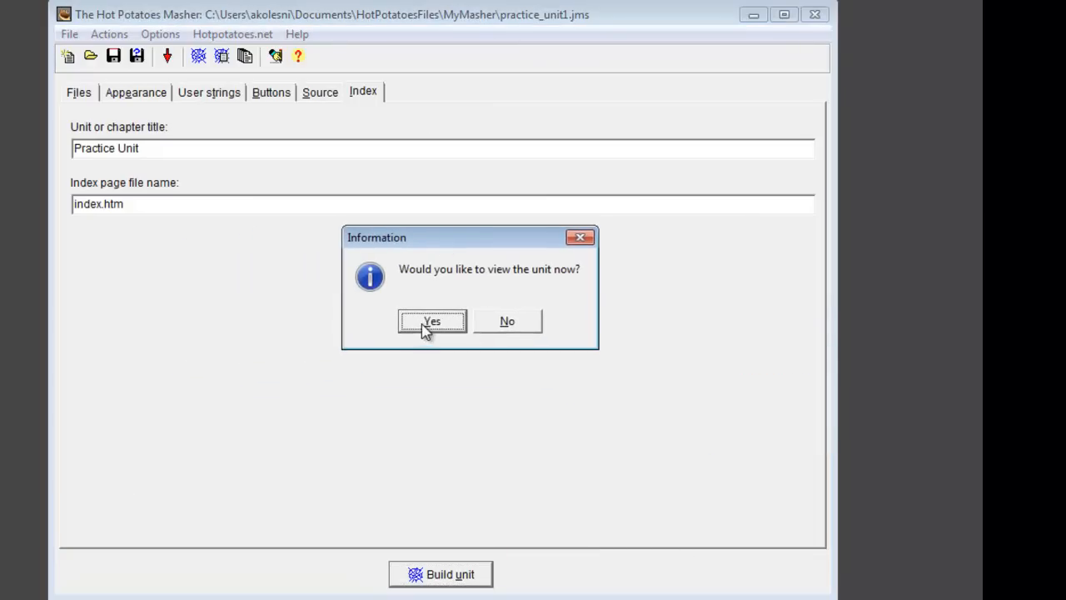
pyautogui.click(431, 320)
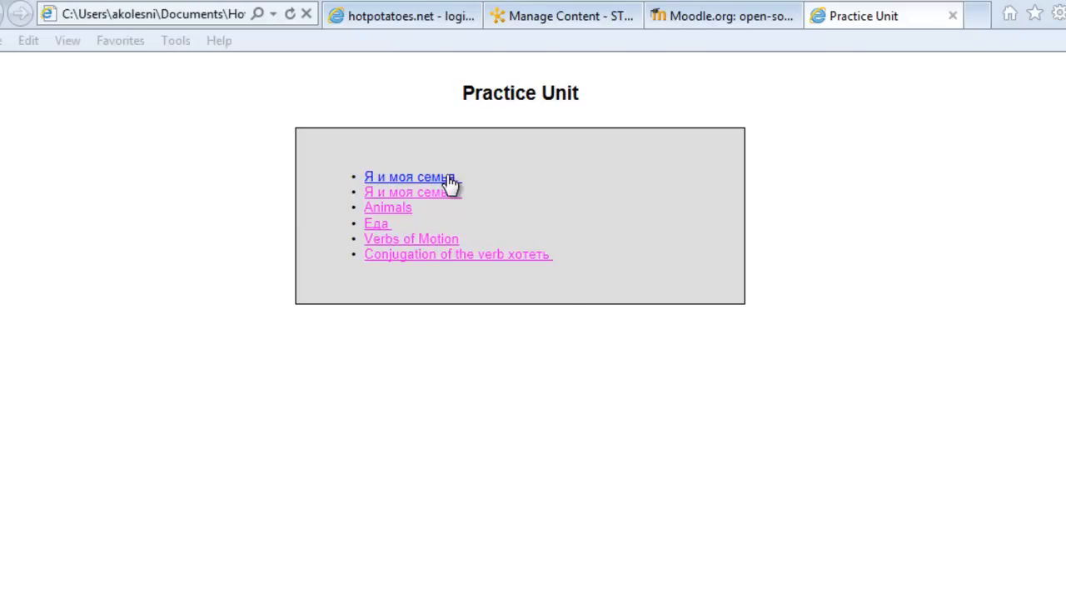
# Test the Я и моя семья exercises from the index using the next and Index buttons
pyautogui.click(407, 177)
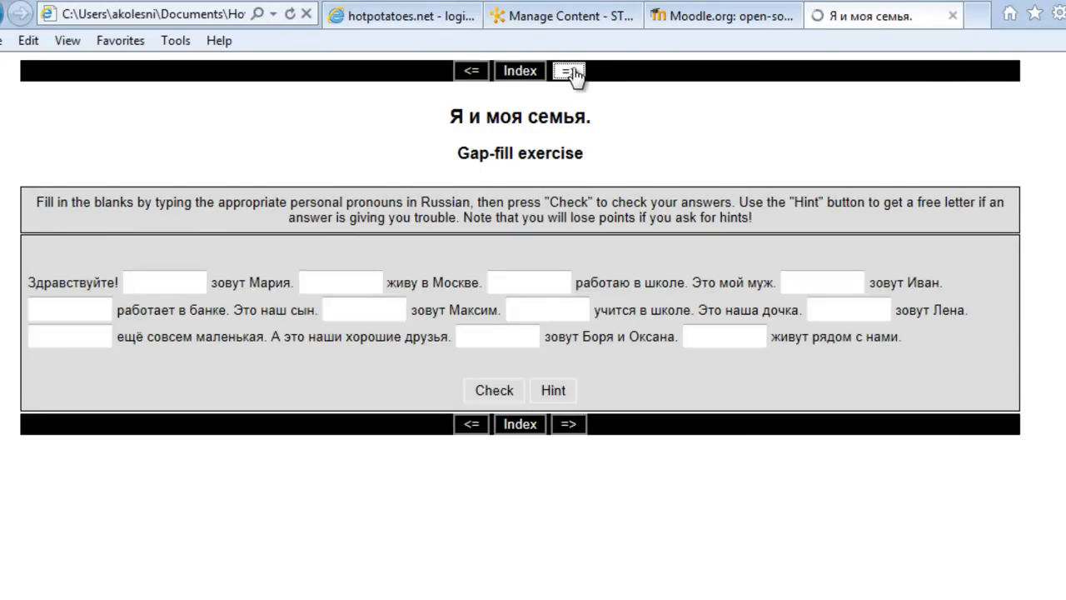
pyautogui.click(569, 70)
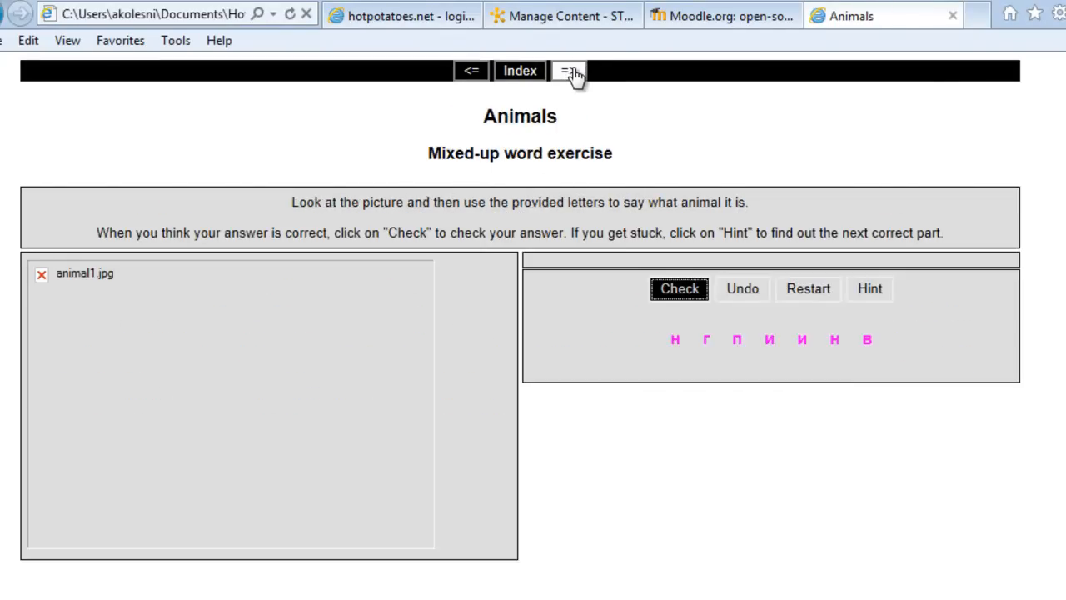
pyautogui.click(570, 70)
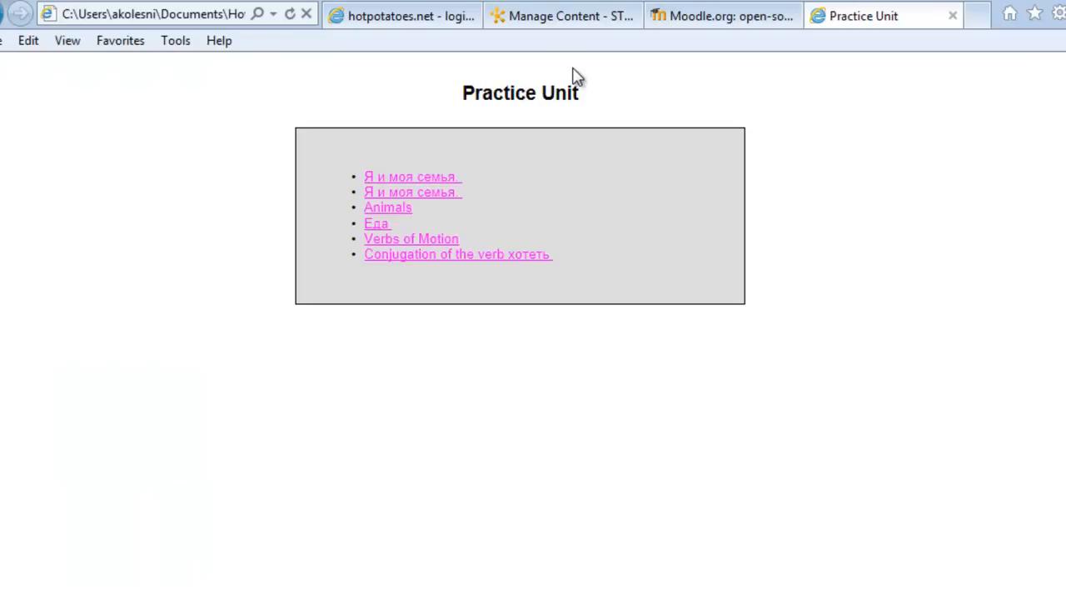
pyautogui.moveTo(413, 193)
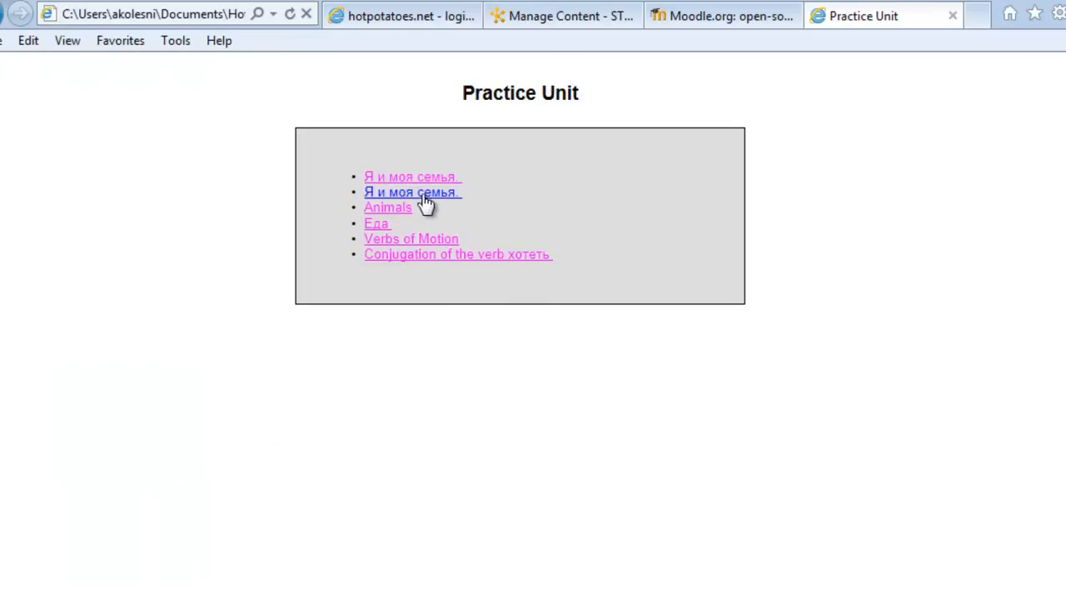
pyautogui.click(410, 191)
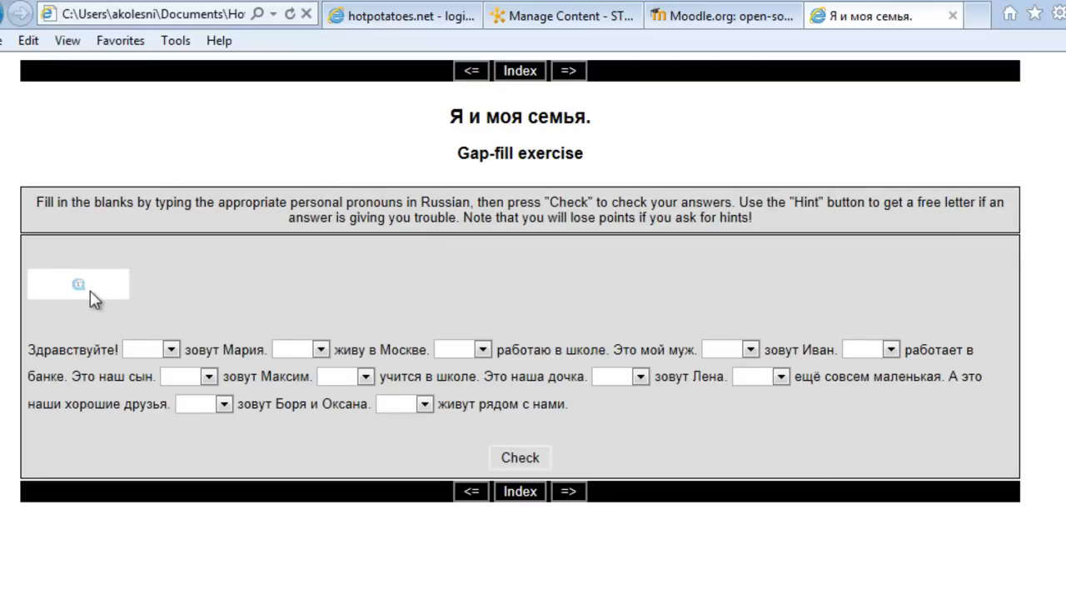
pyautogui.moveTo(246, 304)
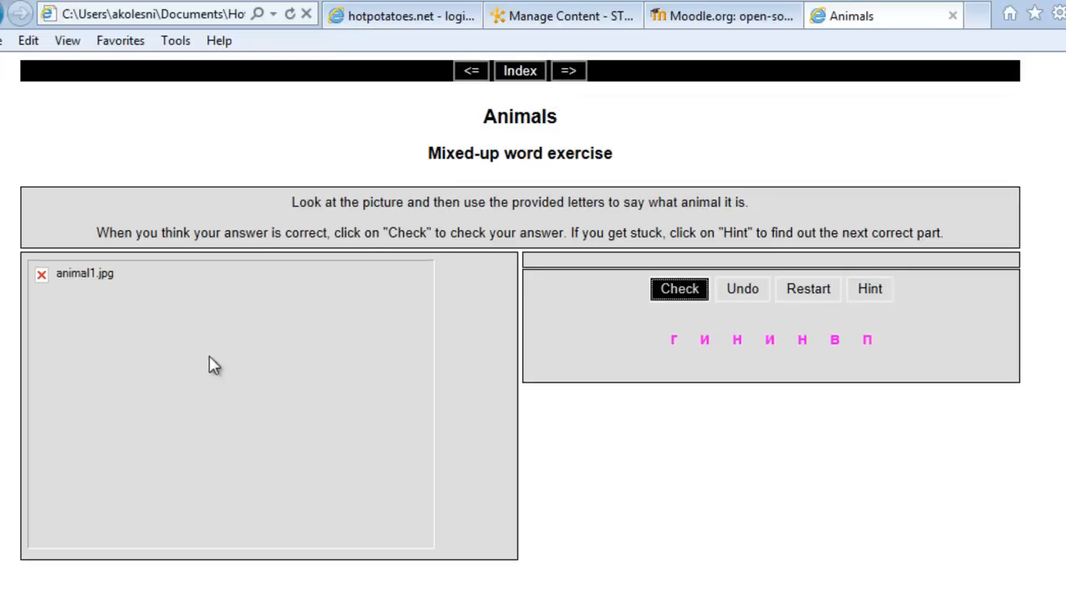
pyautogui.click(679, 288)
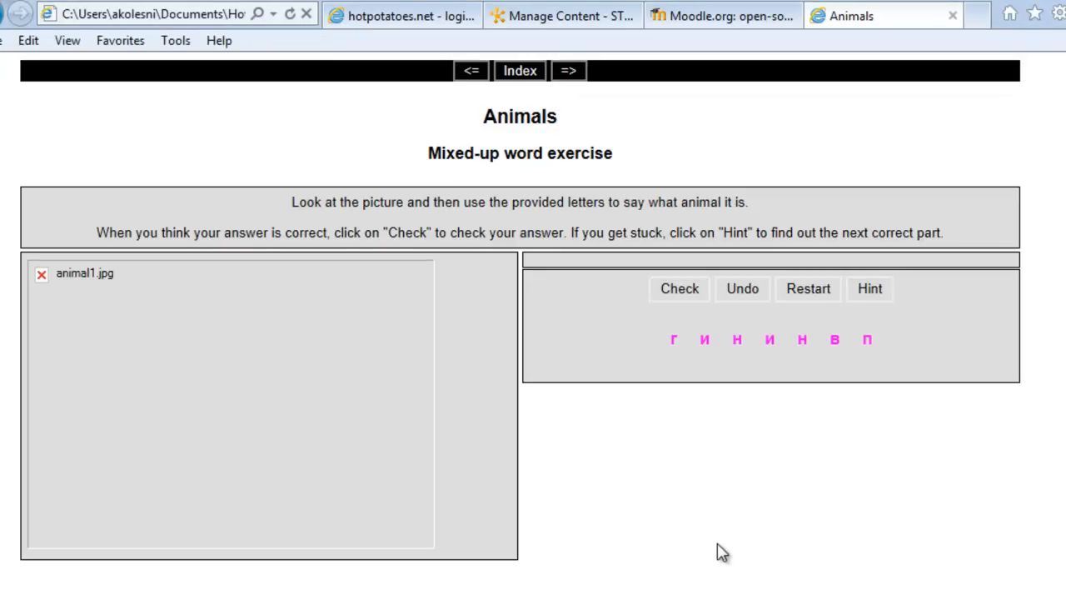
pyautogui.moveTo(636, 57)
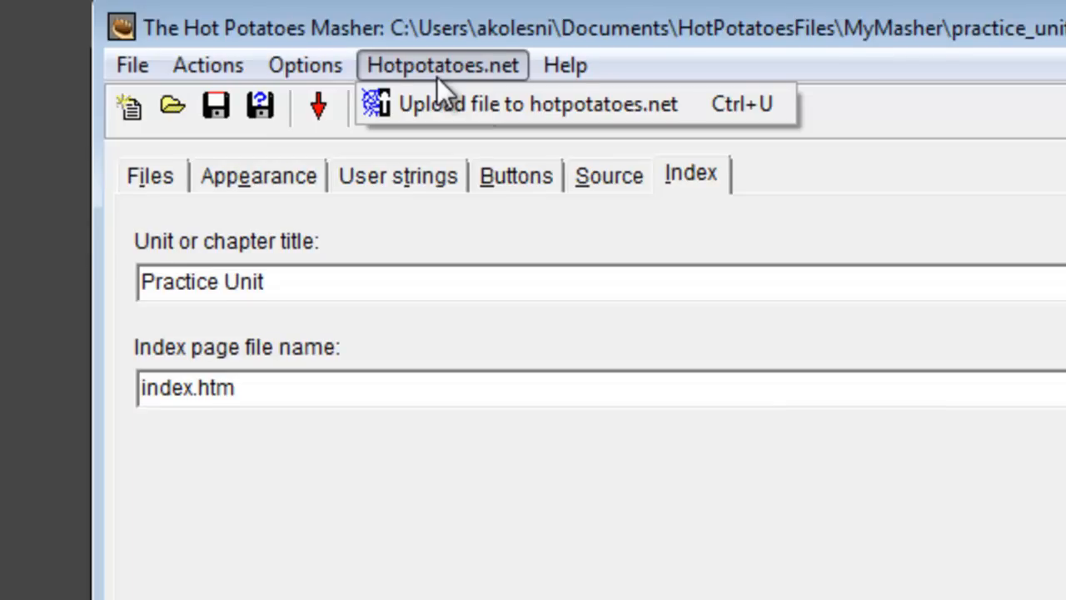
# Start uploading the unit to hotpotatoes.net from the Masher
pyautogui.click(536, 103)
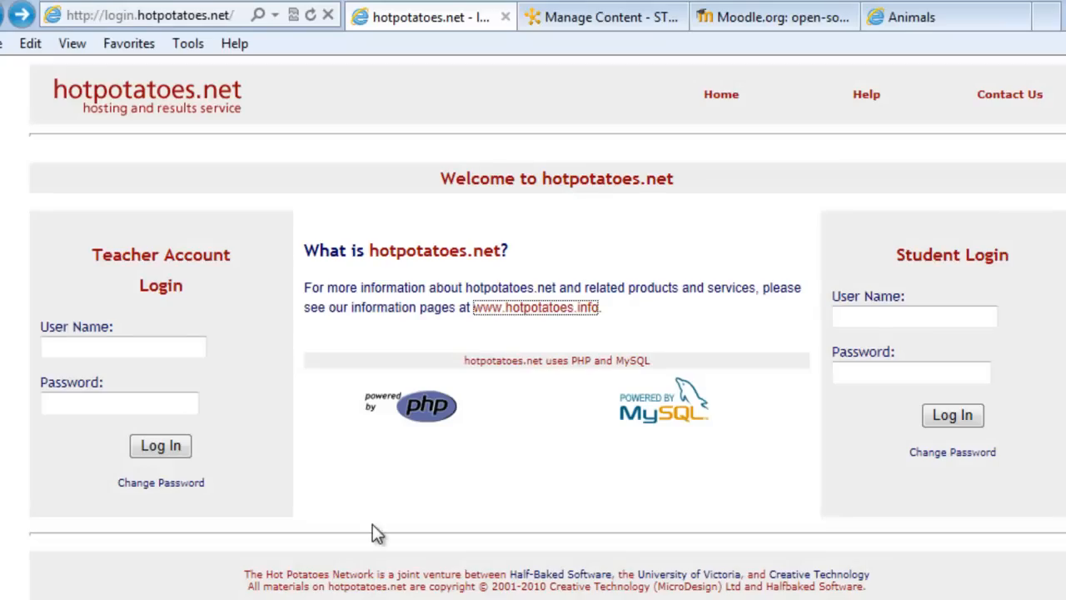
pyautogui.moveTo(533, 426)
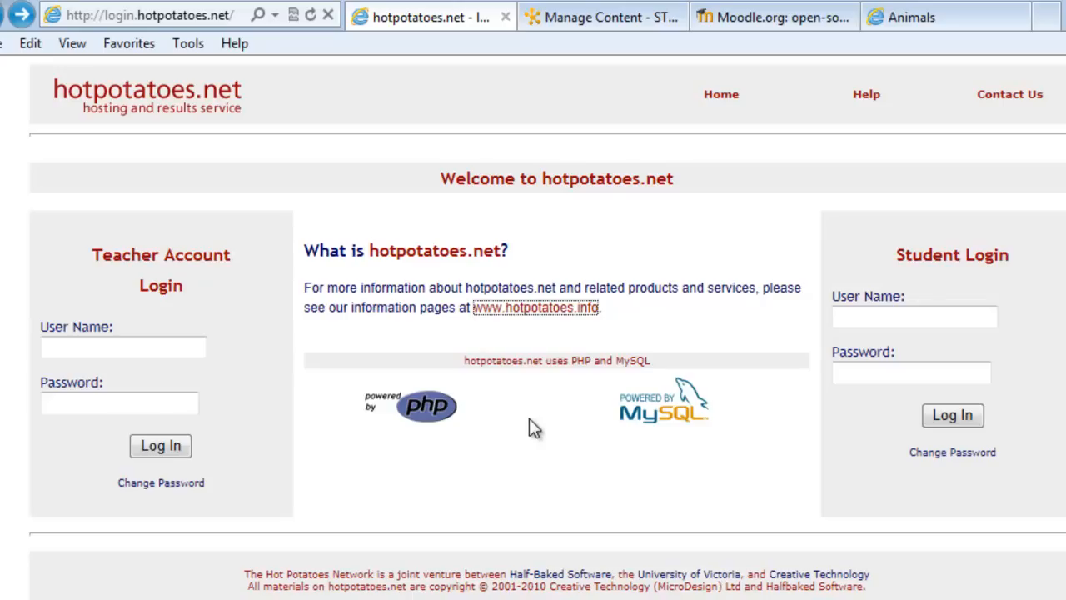
pyautogui.moveTo(519, 470)
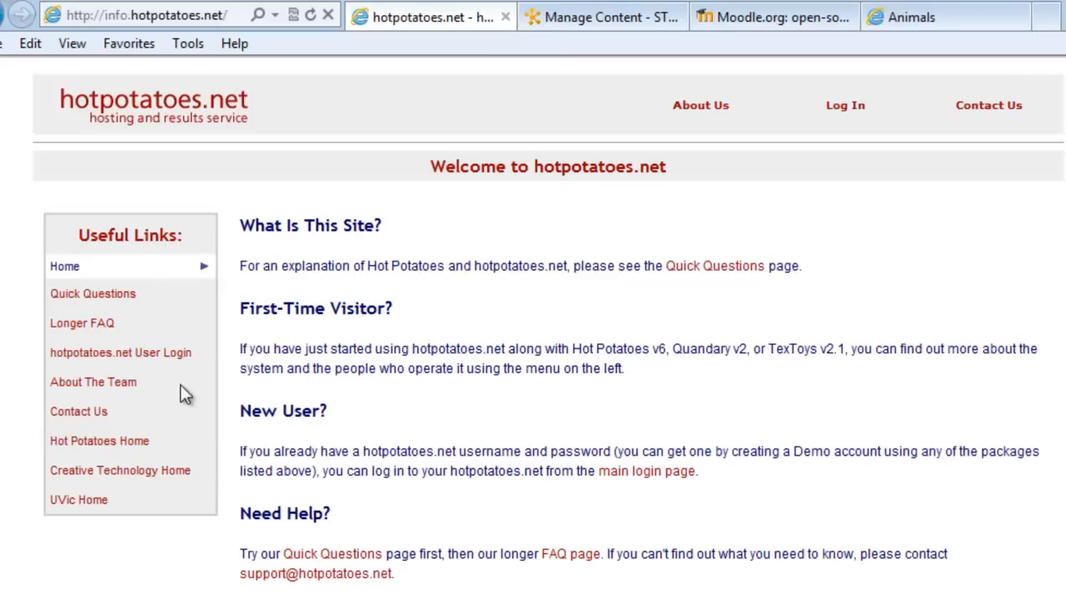
# Read the Quick Questions page on what Hot Potatoes and hotpotatoes.net are
pyautogui.click(93, 293)
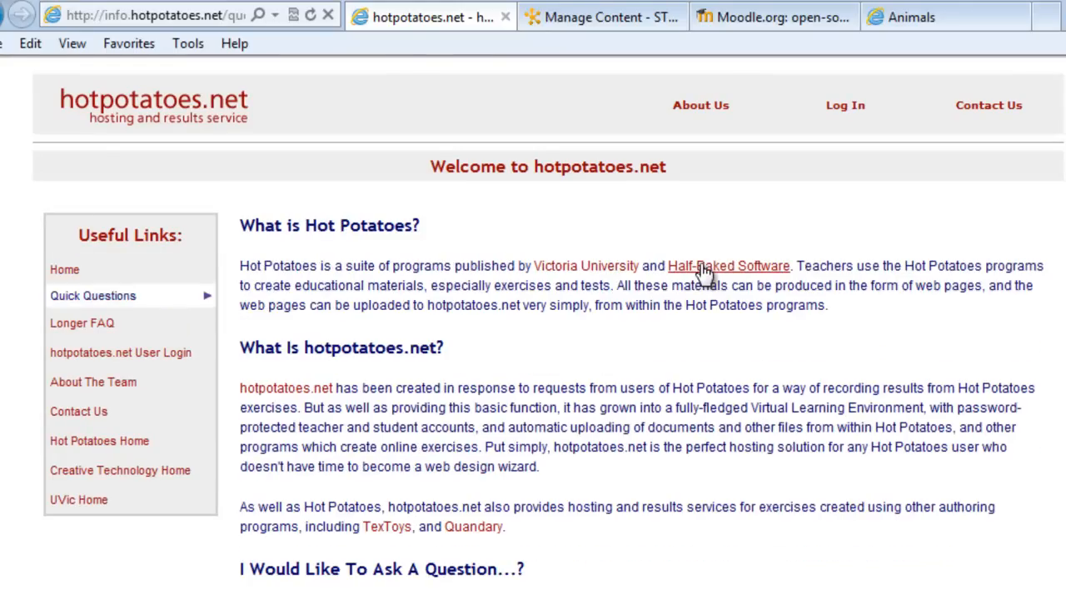
pyautogui.scroll(-3)
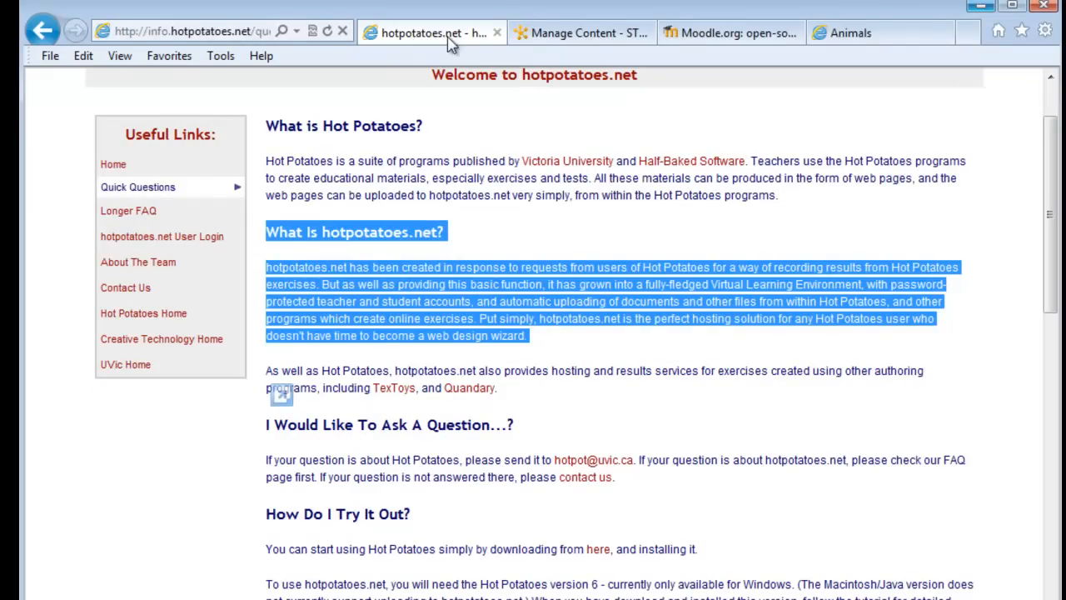
pyautogui.moveTo(696, 424)
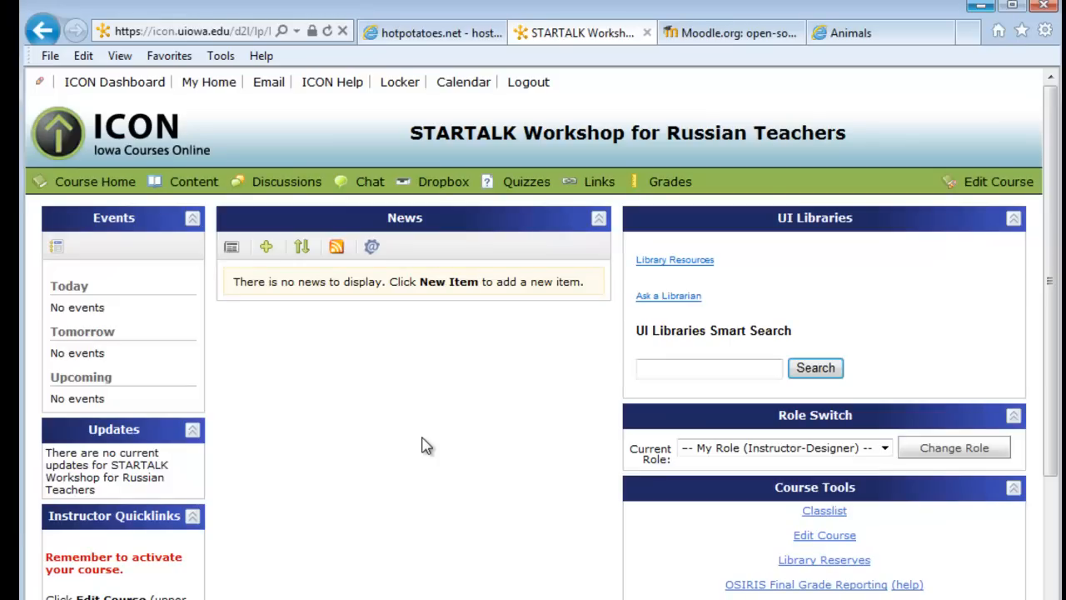
# Switch to the ICON tab with the STARTALK Workshop course home page
pyautogui.click(731, 33)
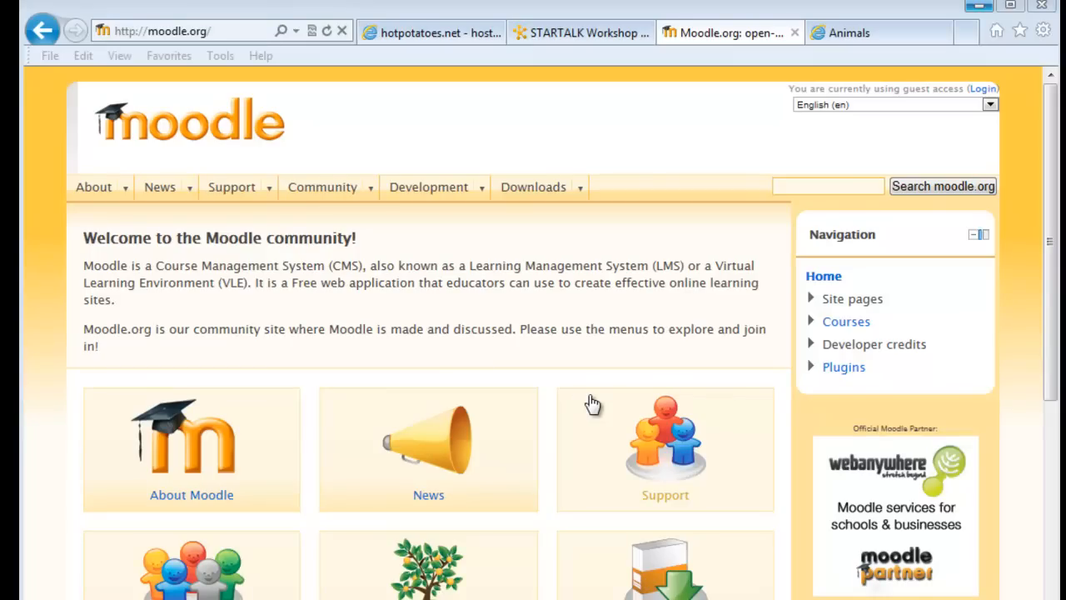
# Switch to the Moodle.org browser tab showing the Moodle community home page
pyautogui.click(579, 34)
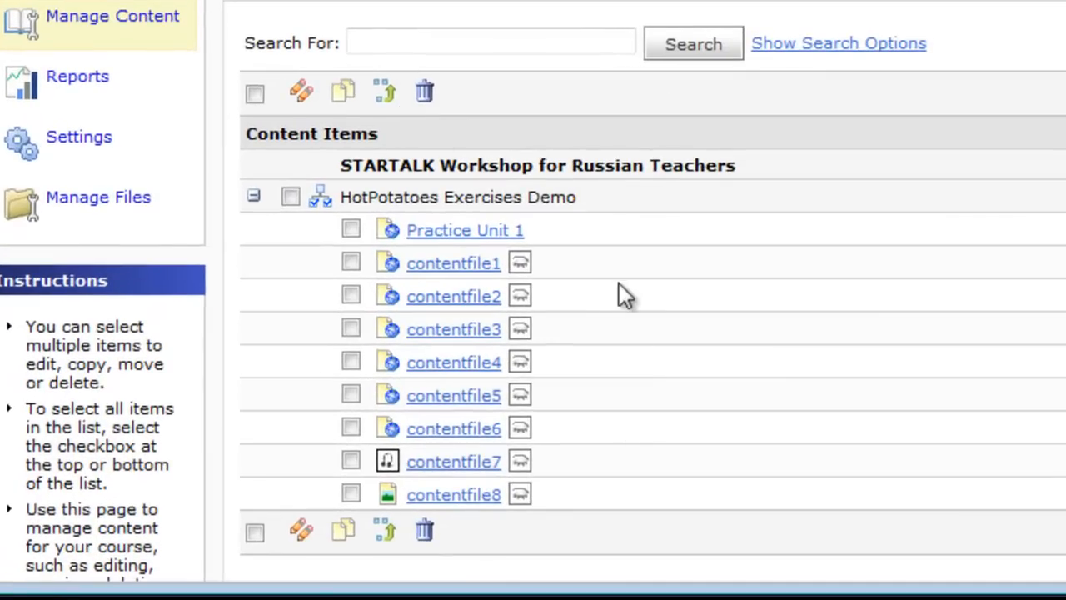
# Check Practice Unit 1 is served from index.htm, then view it in the student Table of Contents
pyautogui.scroll(-3)
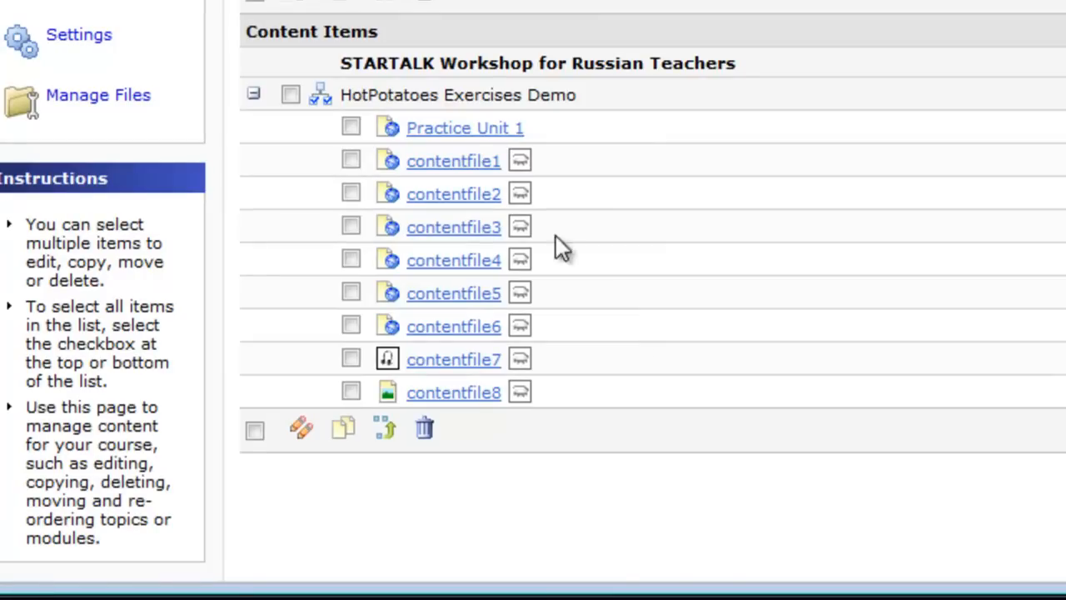
pyautogui.click(463, 126)
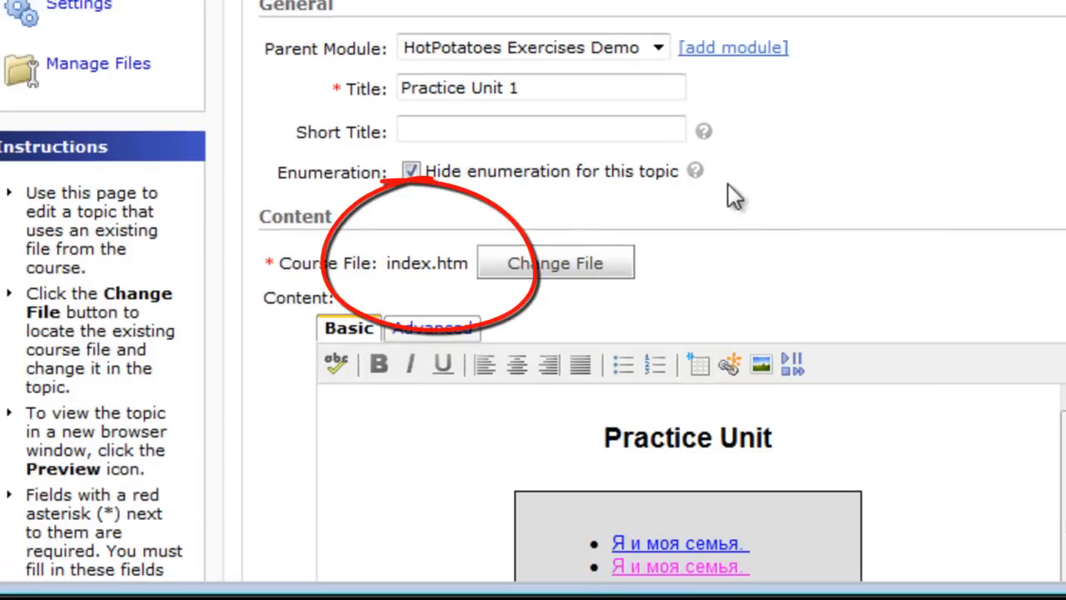
pyautogui.doubleClick(426, 263)
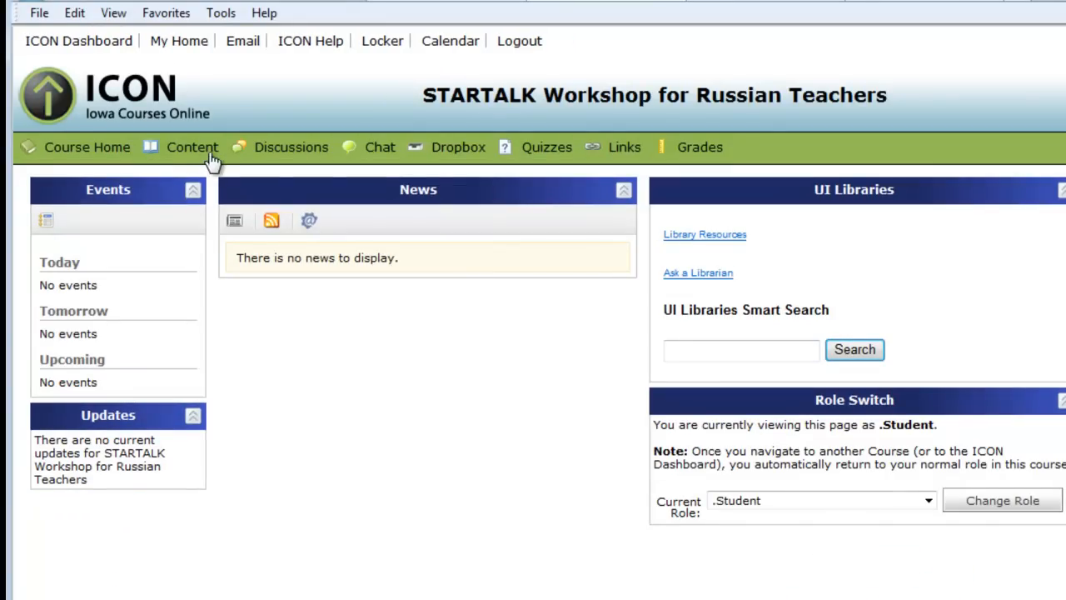
pyautogui.click(192, 146)
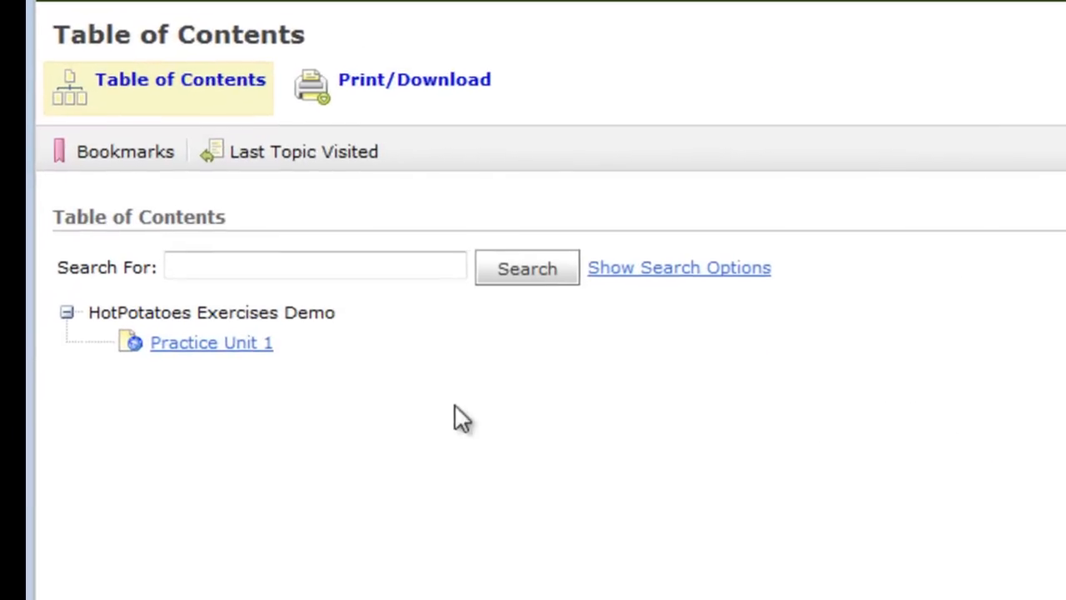